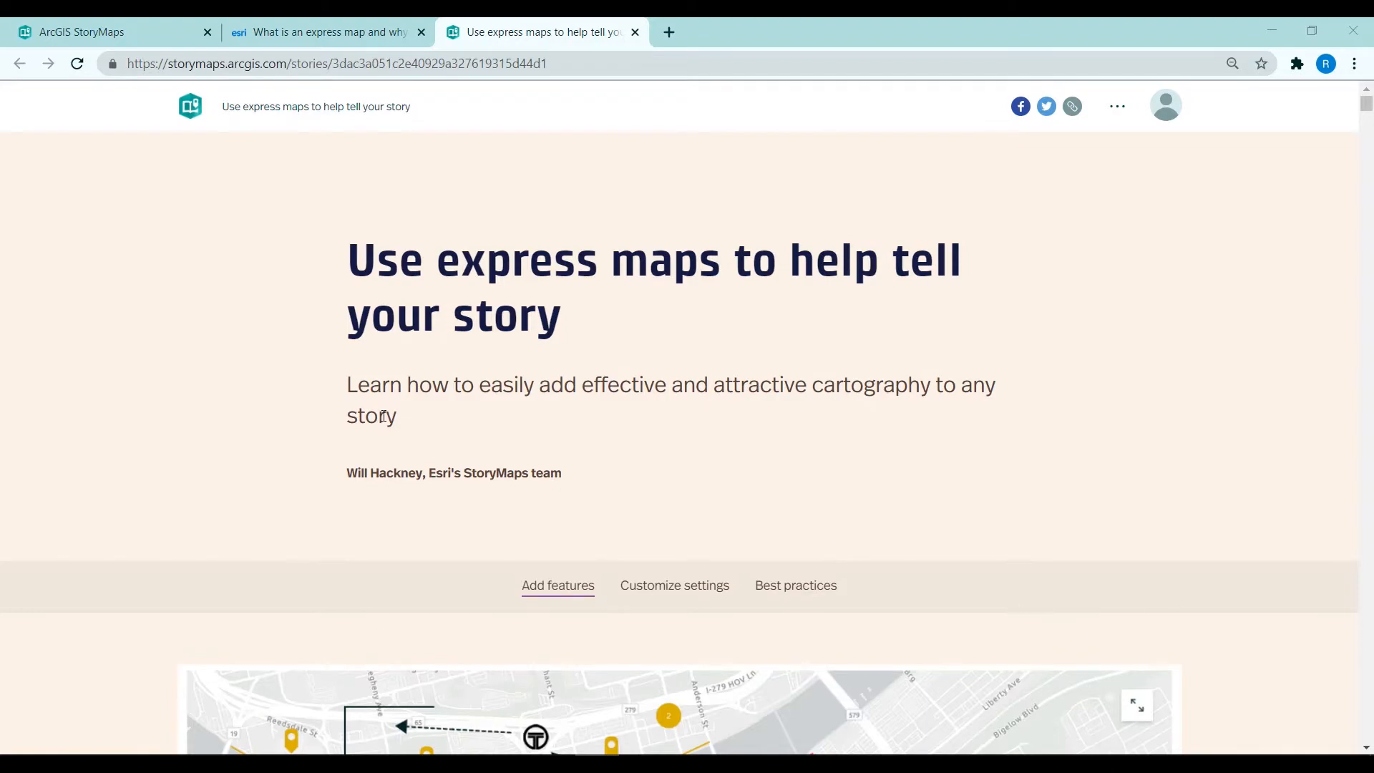
Step: Skim the express maps guide story, then move to the Esri blog article on express maps
scroll(down, 3)
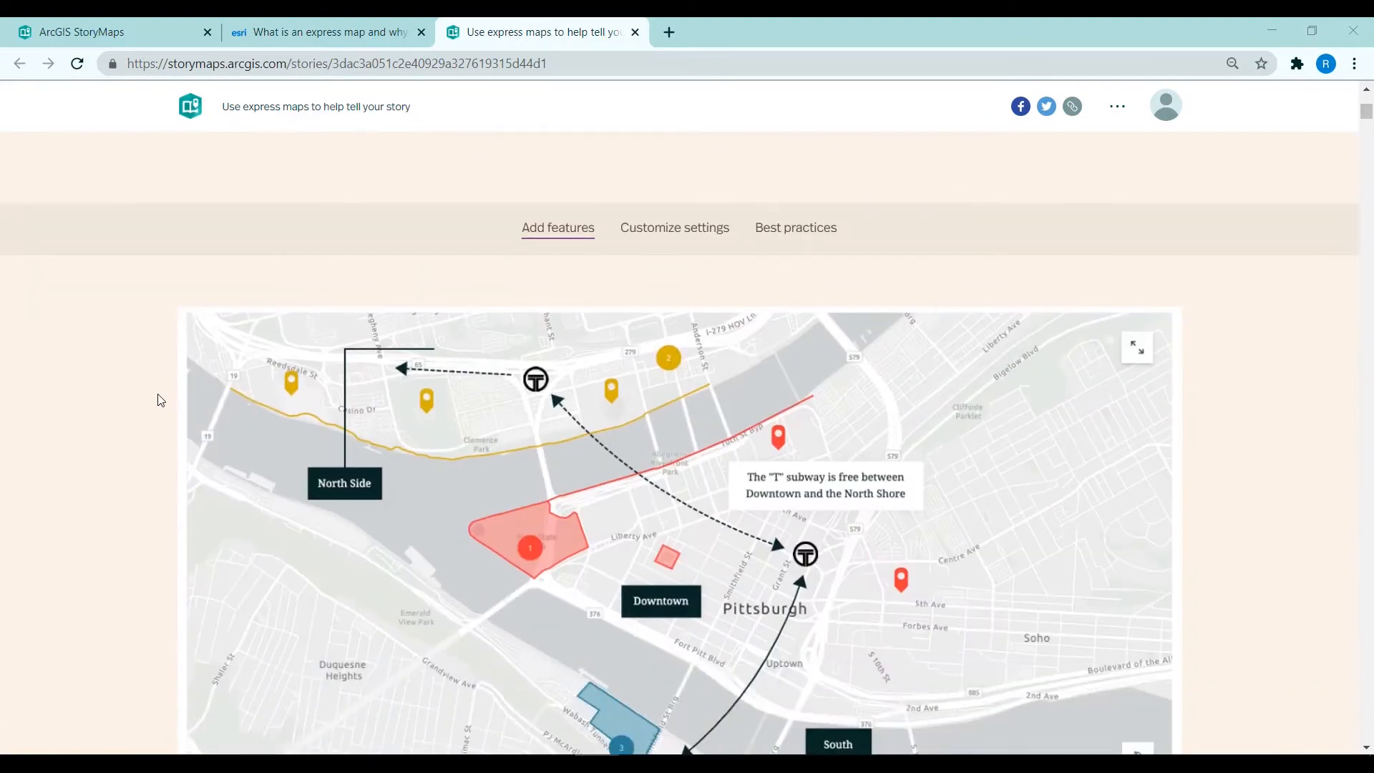
scroll(down, 3)
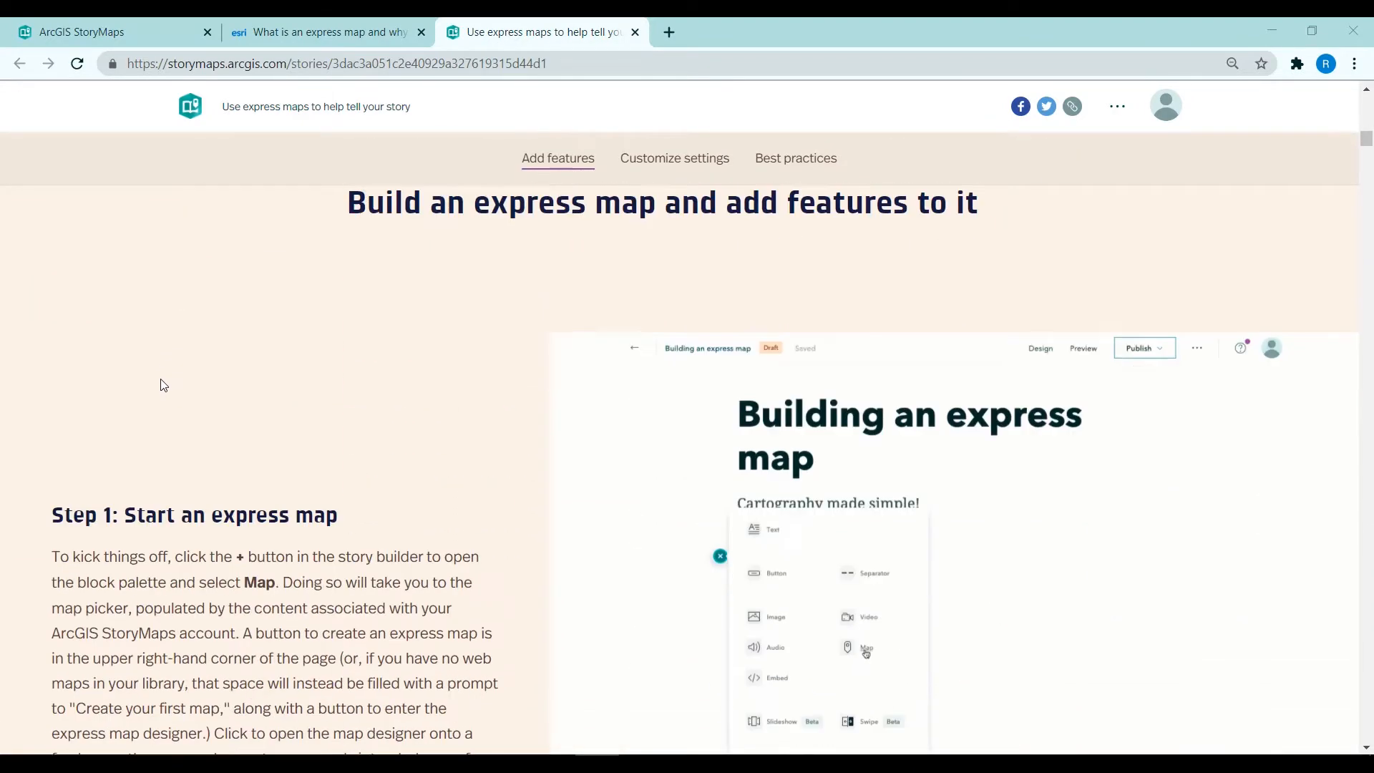
scroll(down, 3)
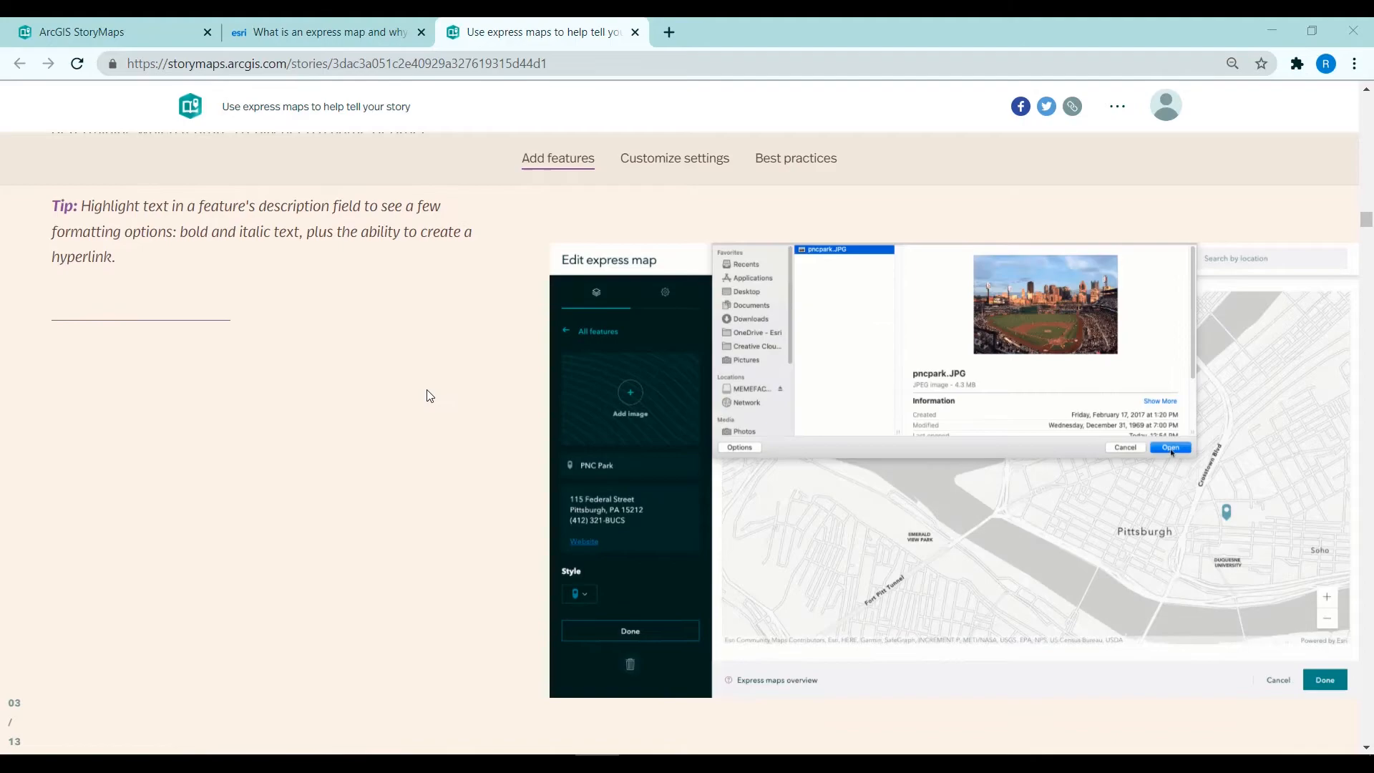
click(326, 31)
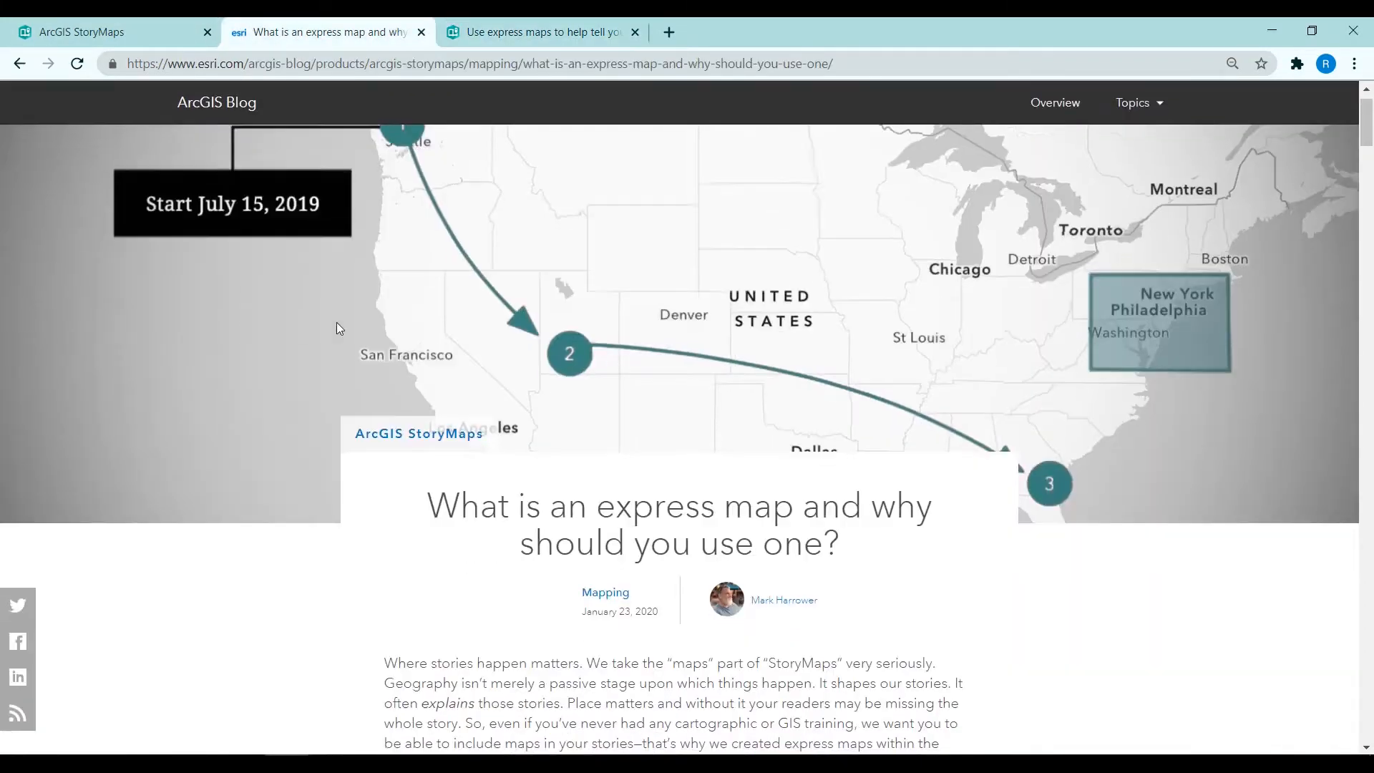
scroll(down, 3)
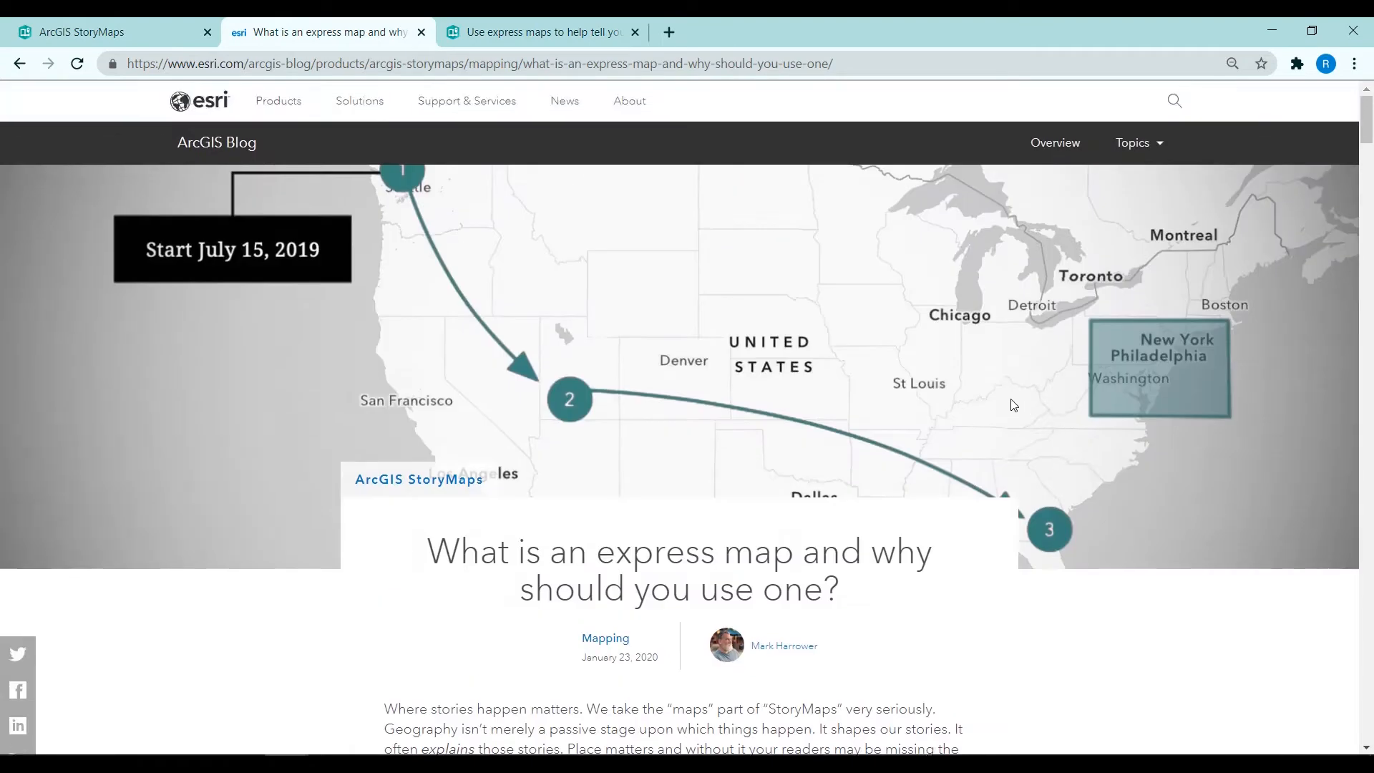
mouse_move(98, 13)
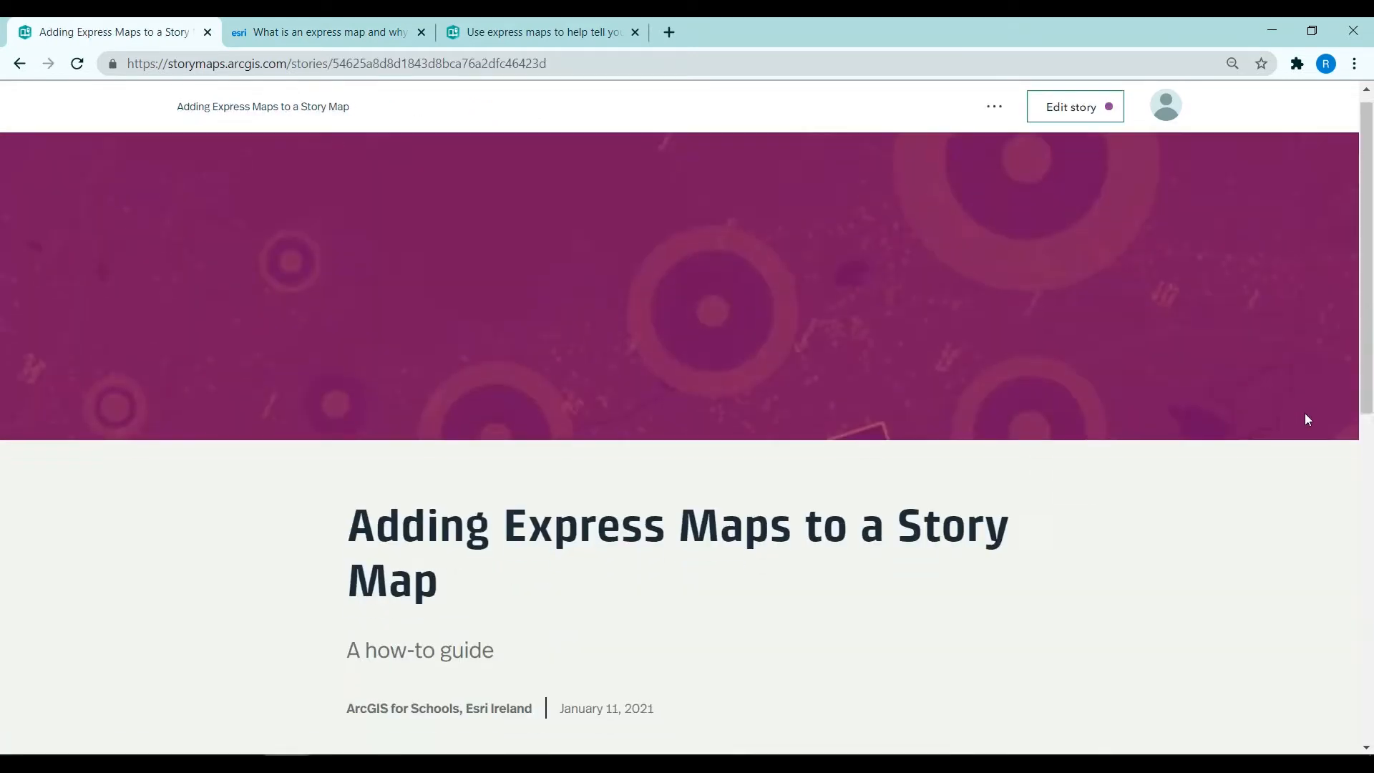
Step: Scroll to the Ireland route map and open the story in the story builder via Edit story
scroll(down, 3)
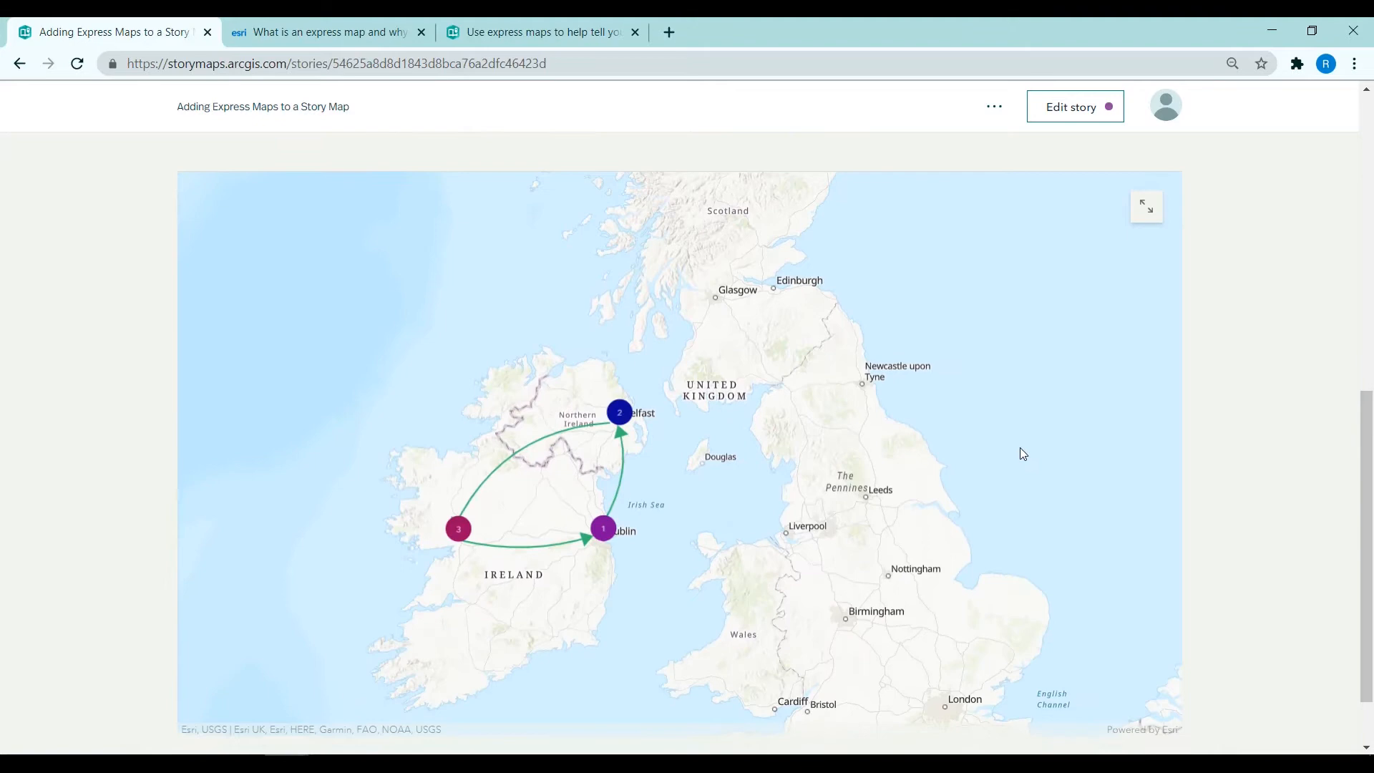
scroll(down, 3)
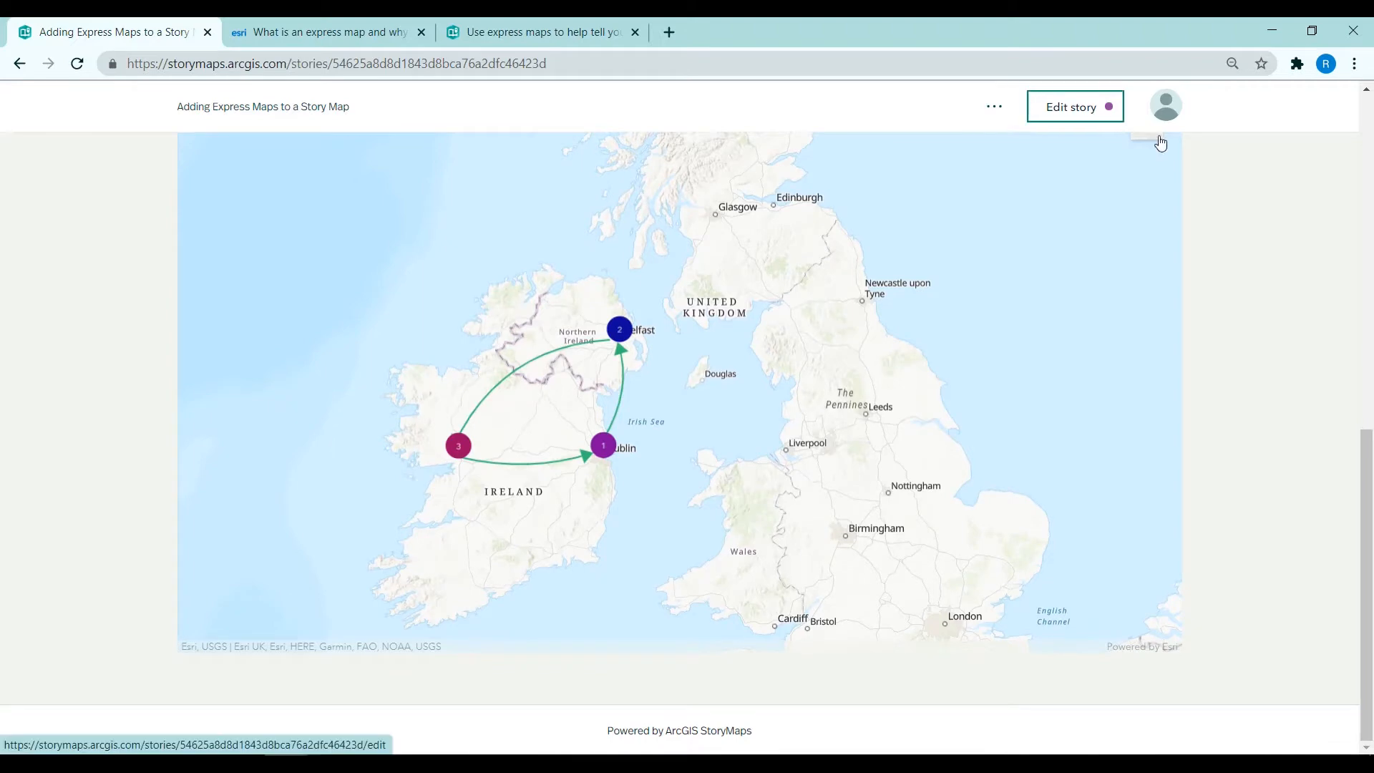
click(1074, 106)
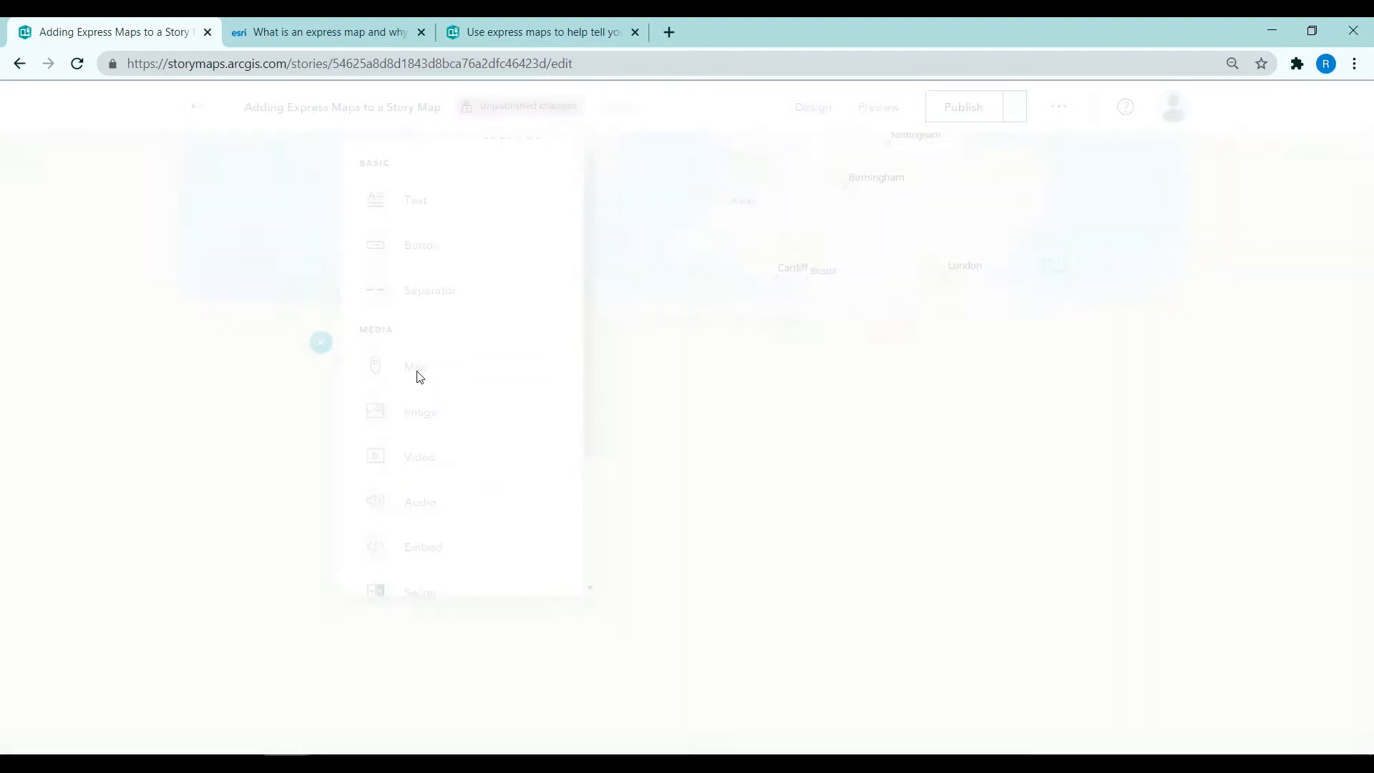
Step: Insert a Map block as a new express map and toggle its Search option on then off
click(415, 366)
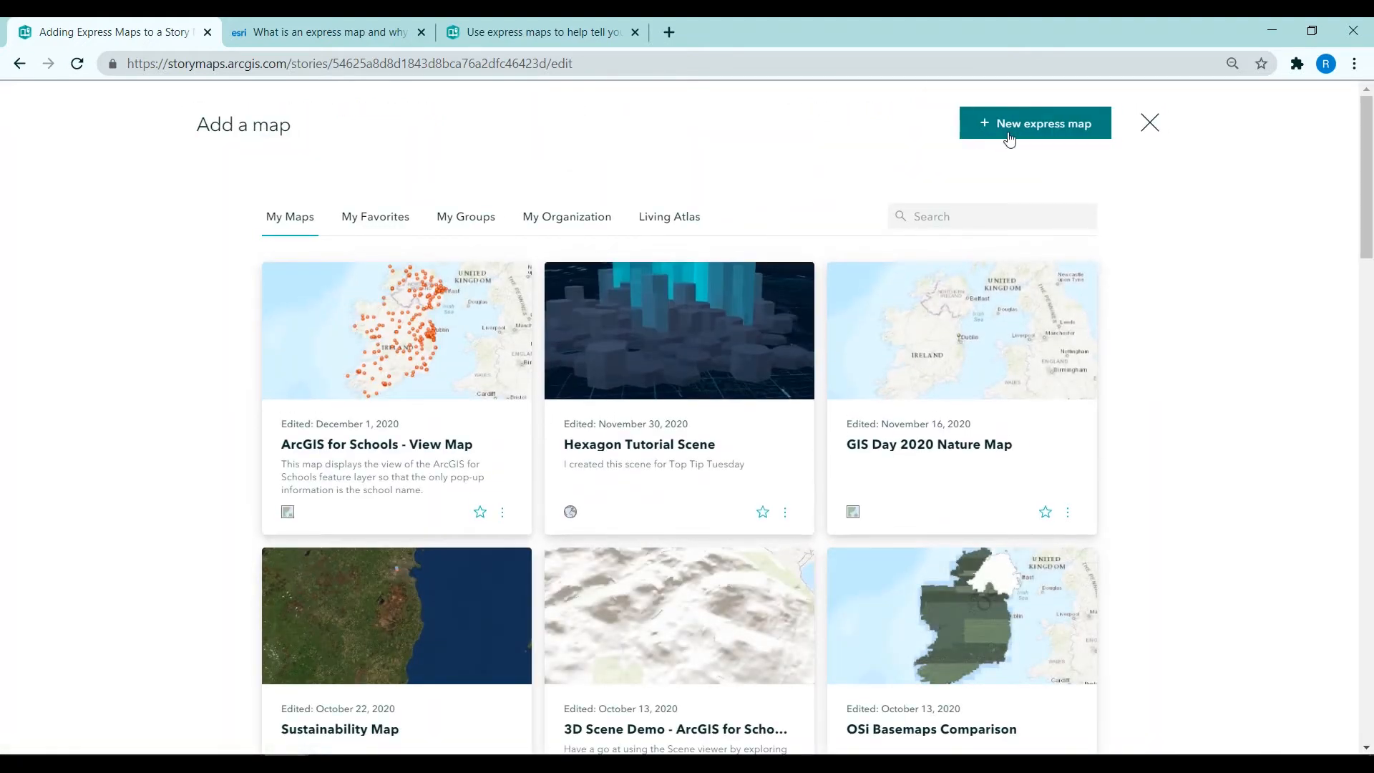
click(1035, 123)
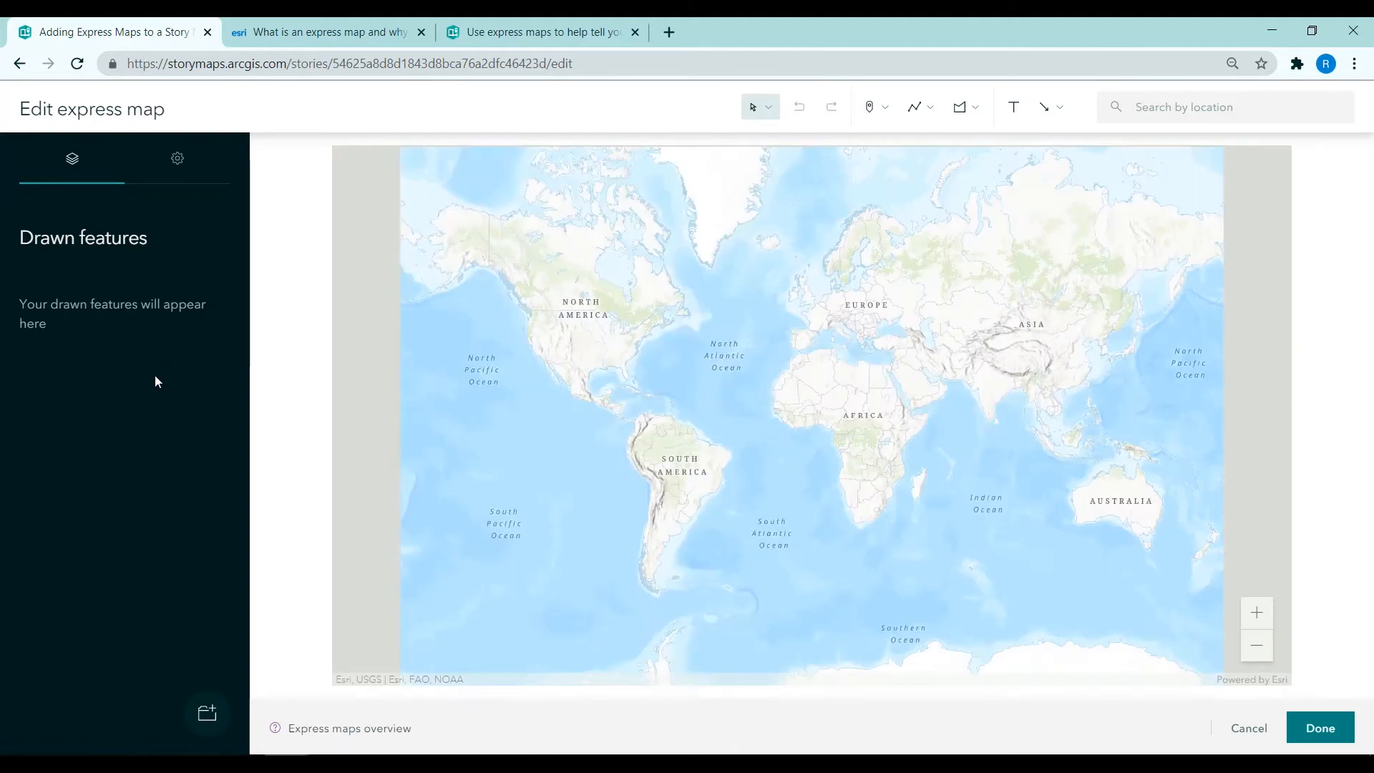
click(178, 157)
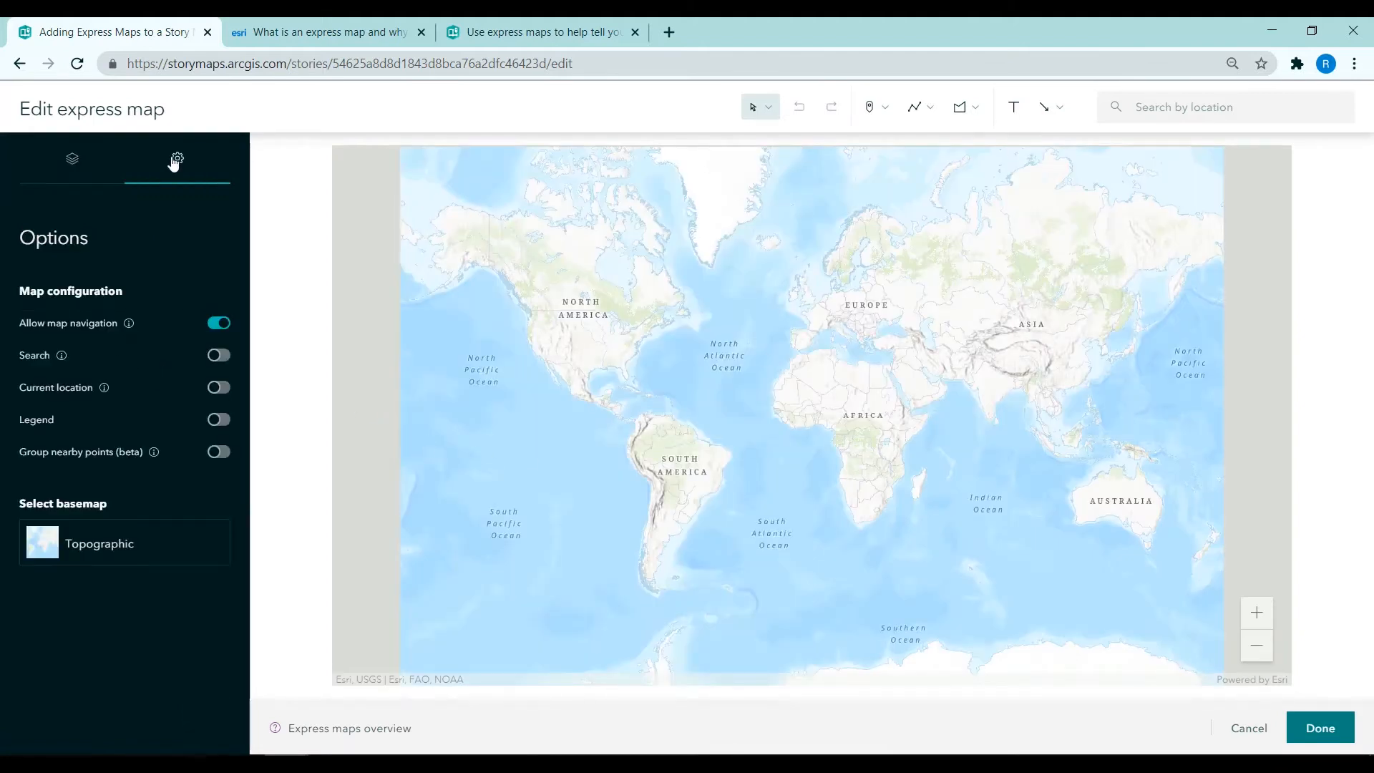
click(219, 355)
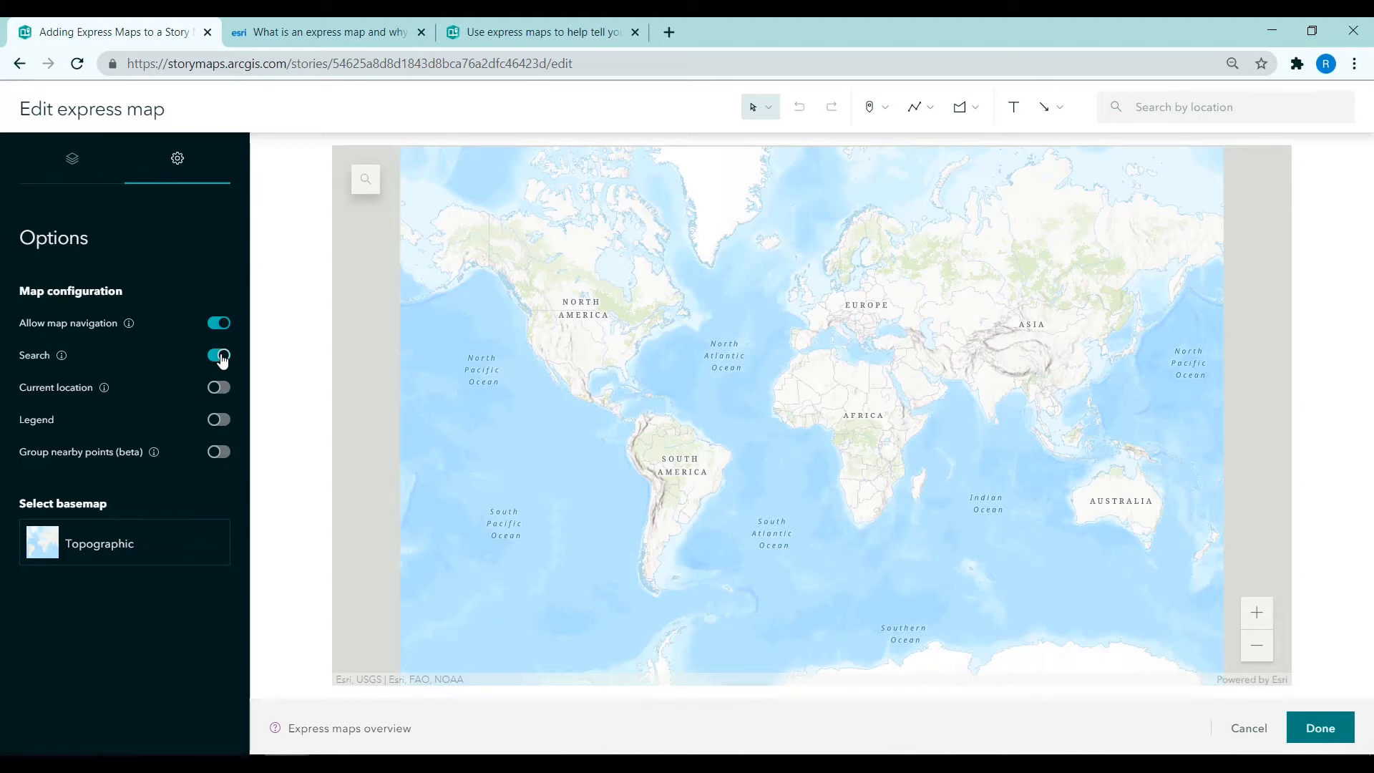
click(218, 355)
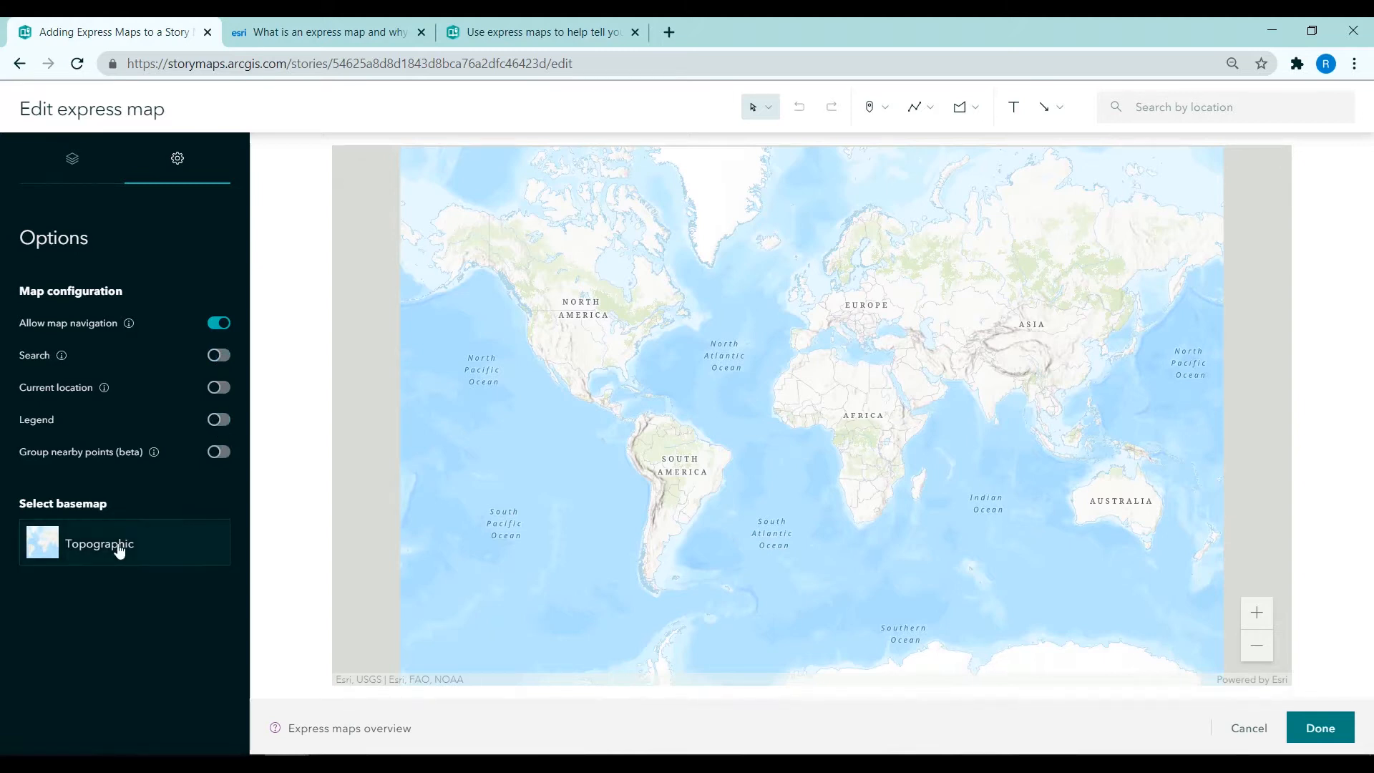
mouse_move(70, 182)
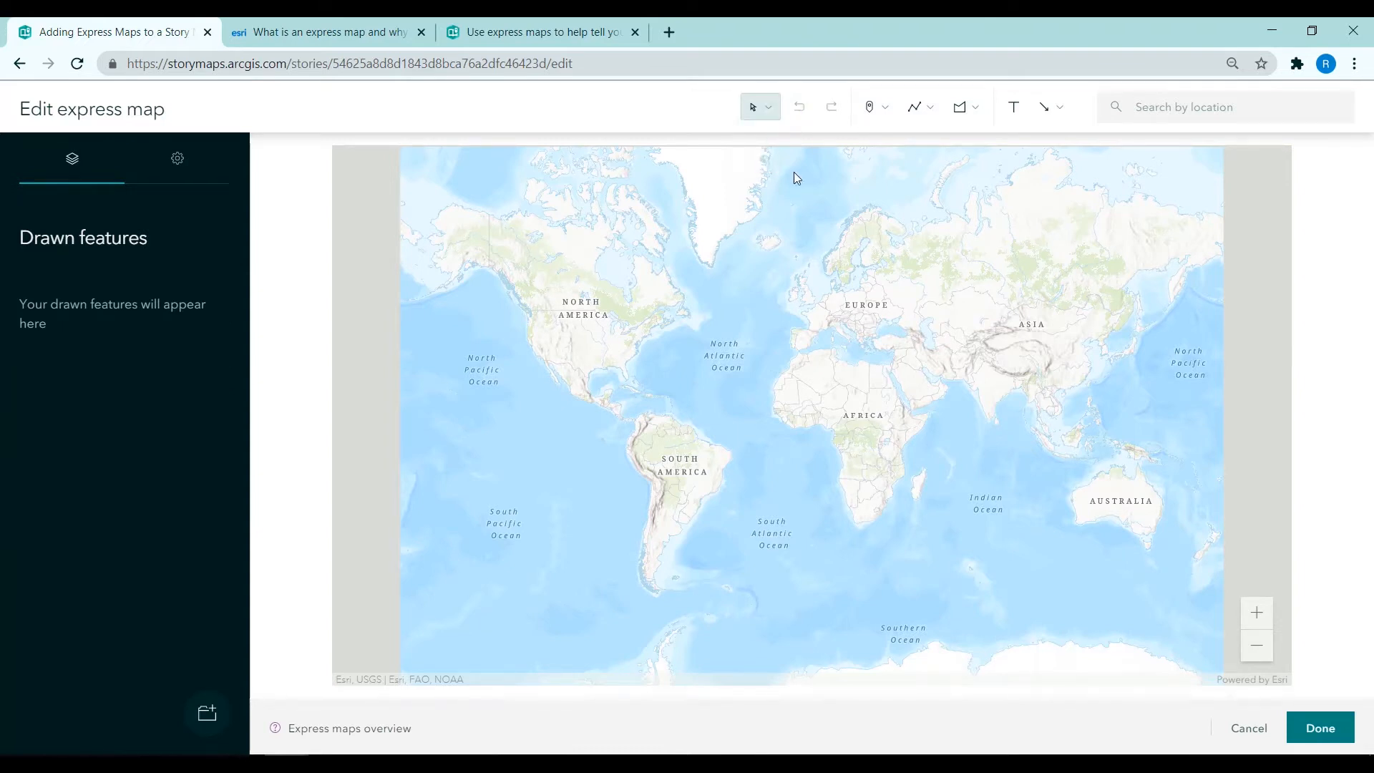
Step: Switch the point tool to Add numbered points and drop point 1 on Dublin
click(884, 106)
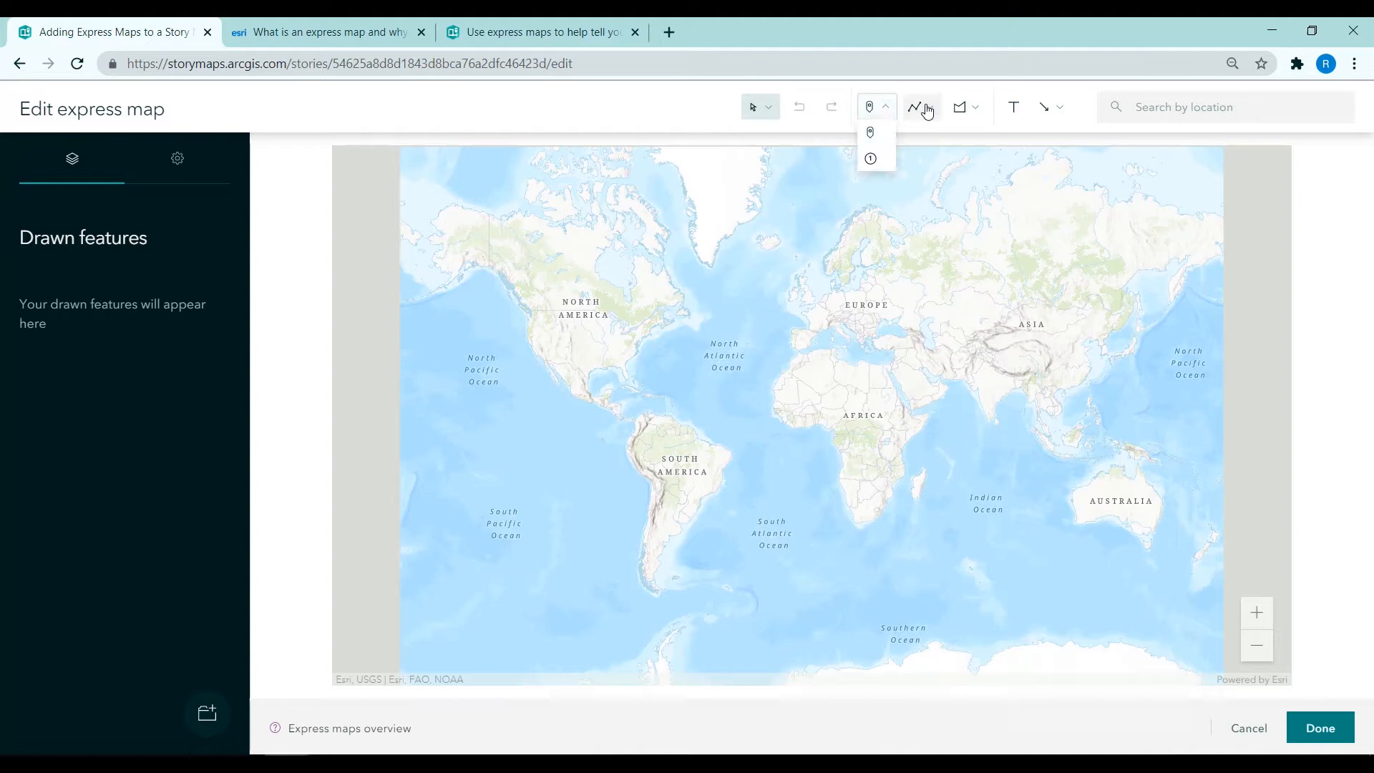
click(913, 106)
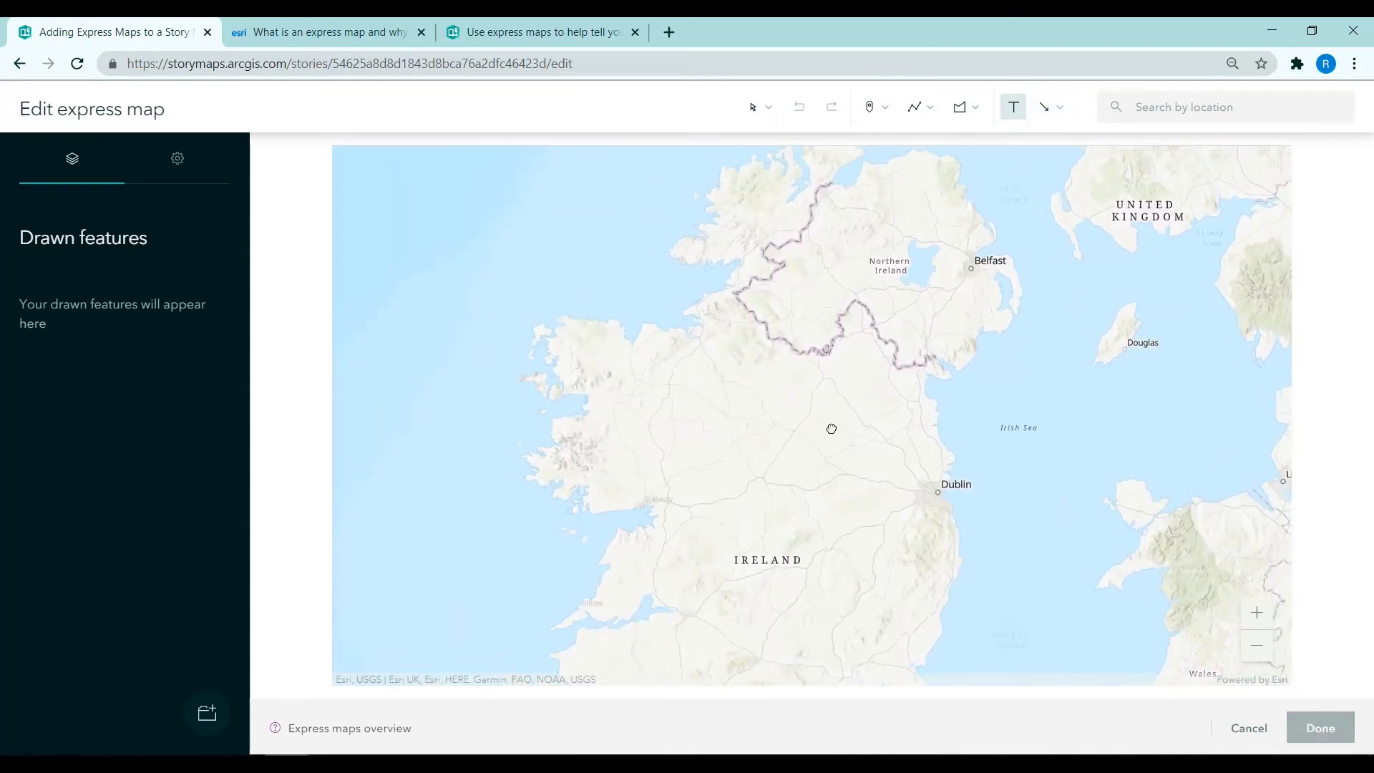
click(884, 106)
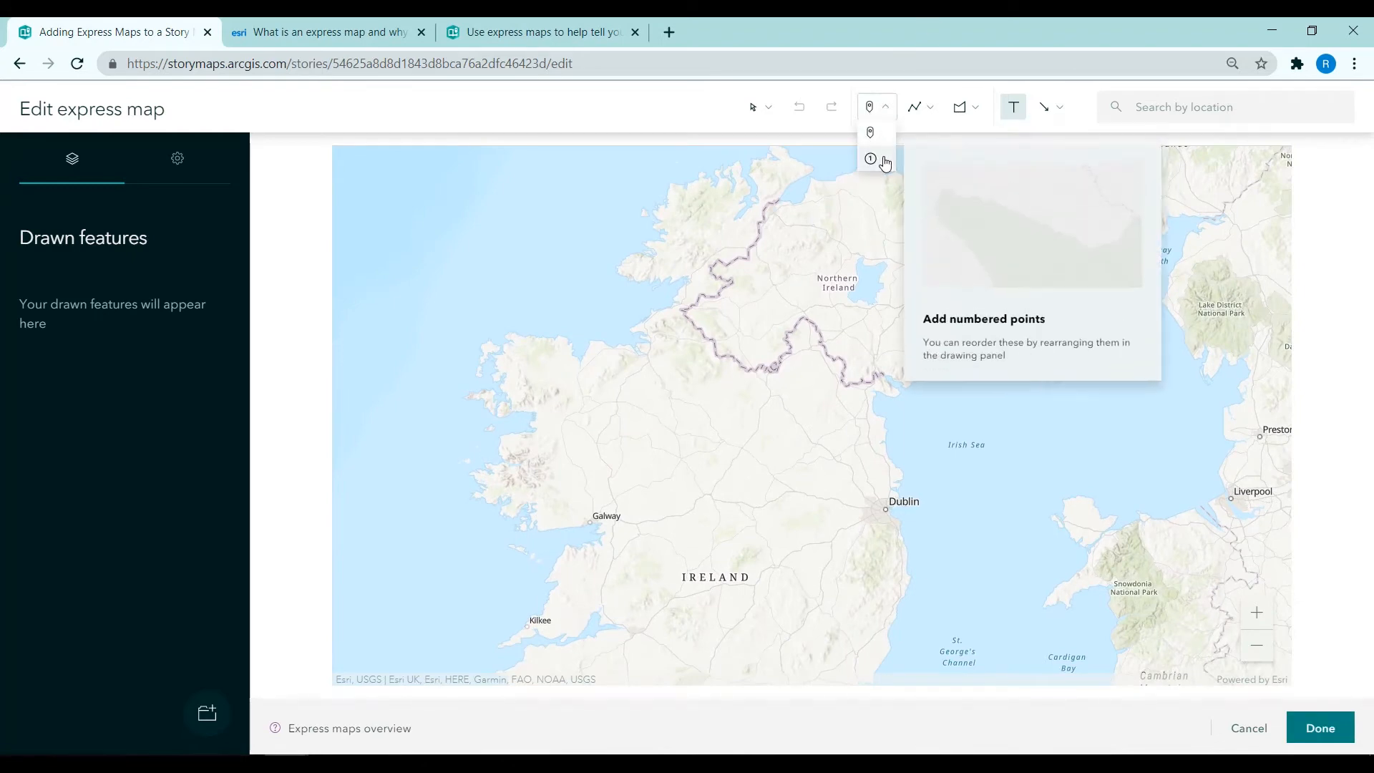
click(880, 511)
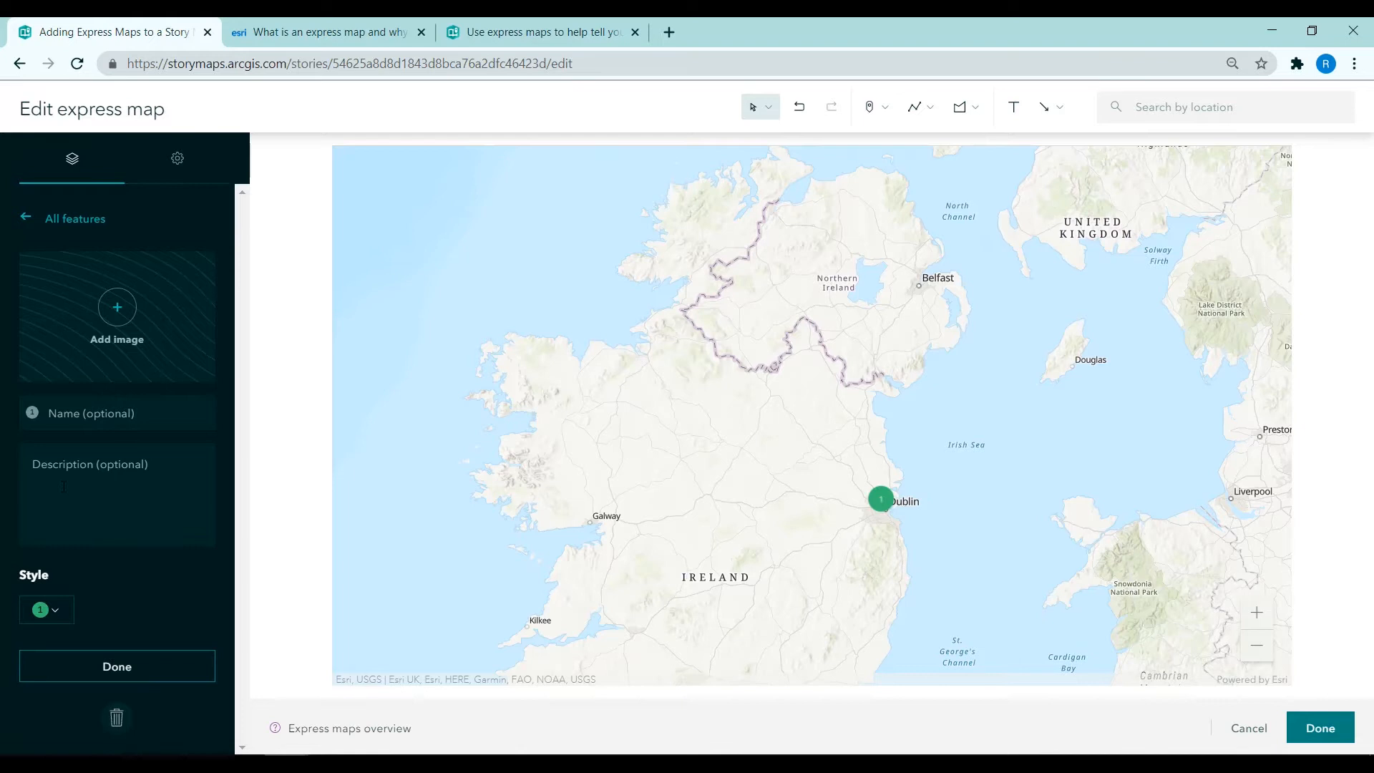
Step: Name point 1 Dublin, attach a street photo, colour it purple and finish it
click(117, 412)
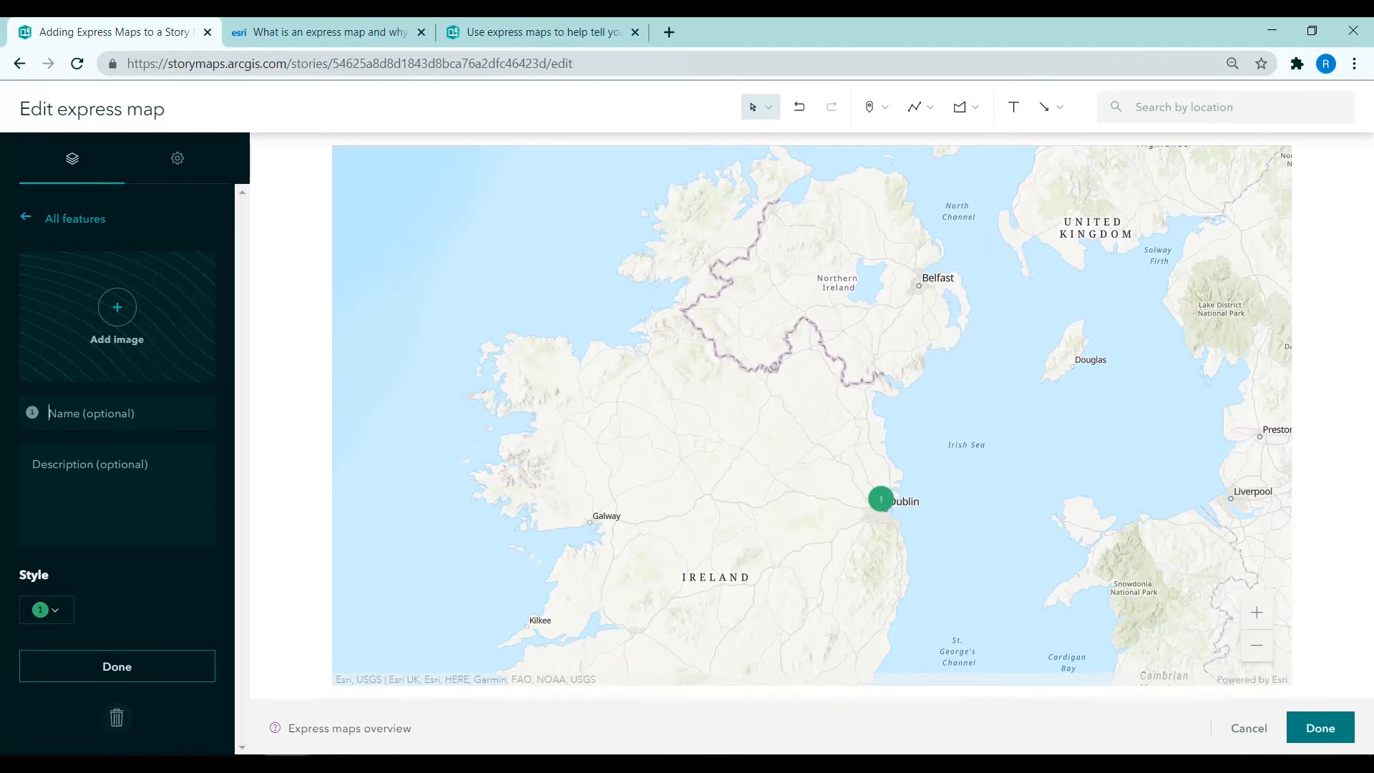
click(117, 315)
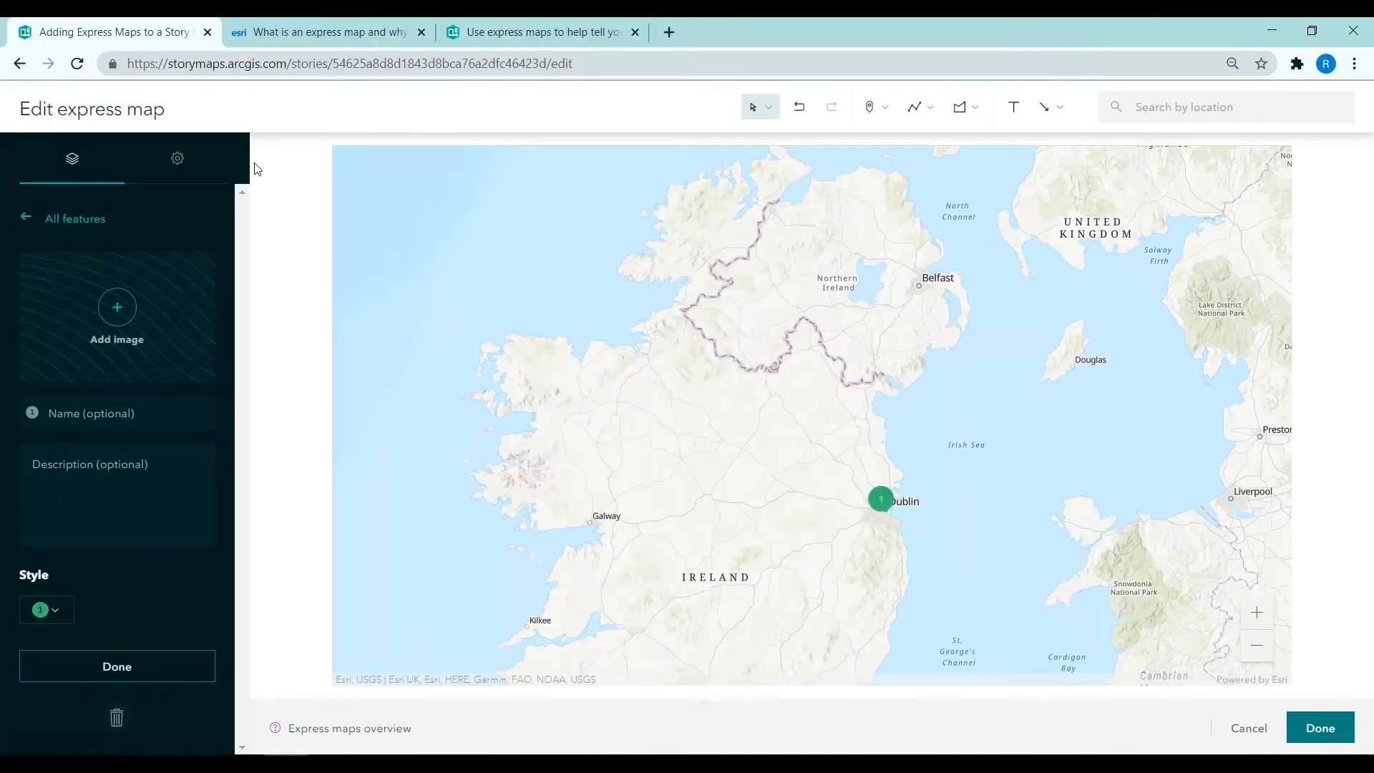
click(118, 306)
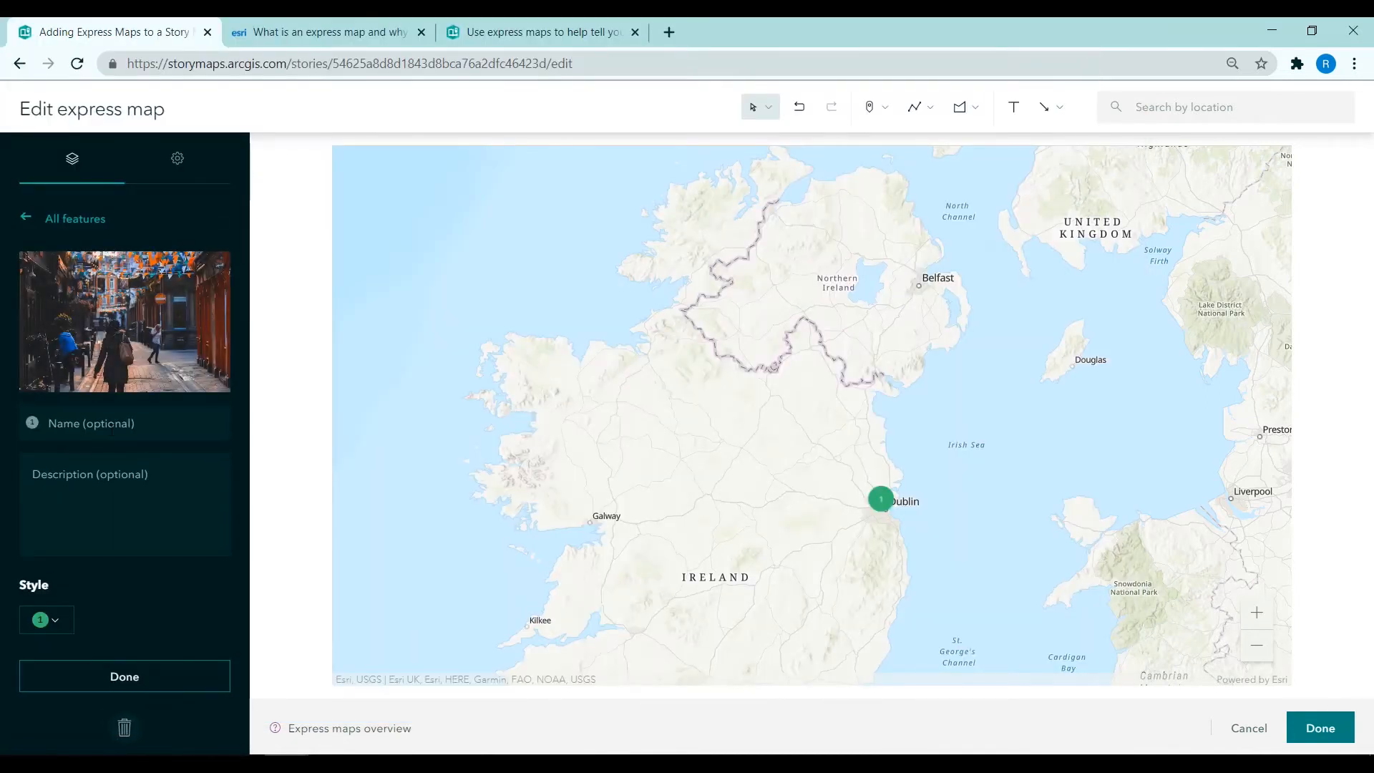
click(45, 619)
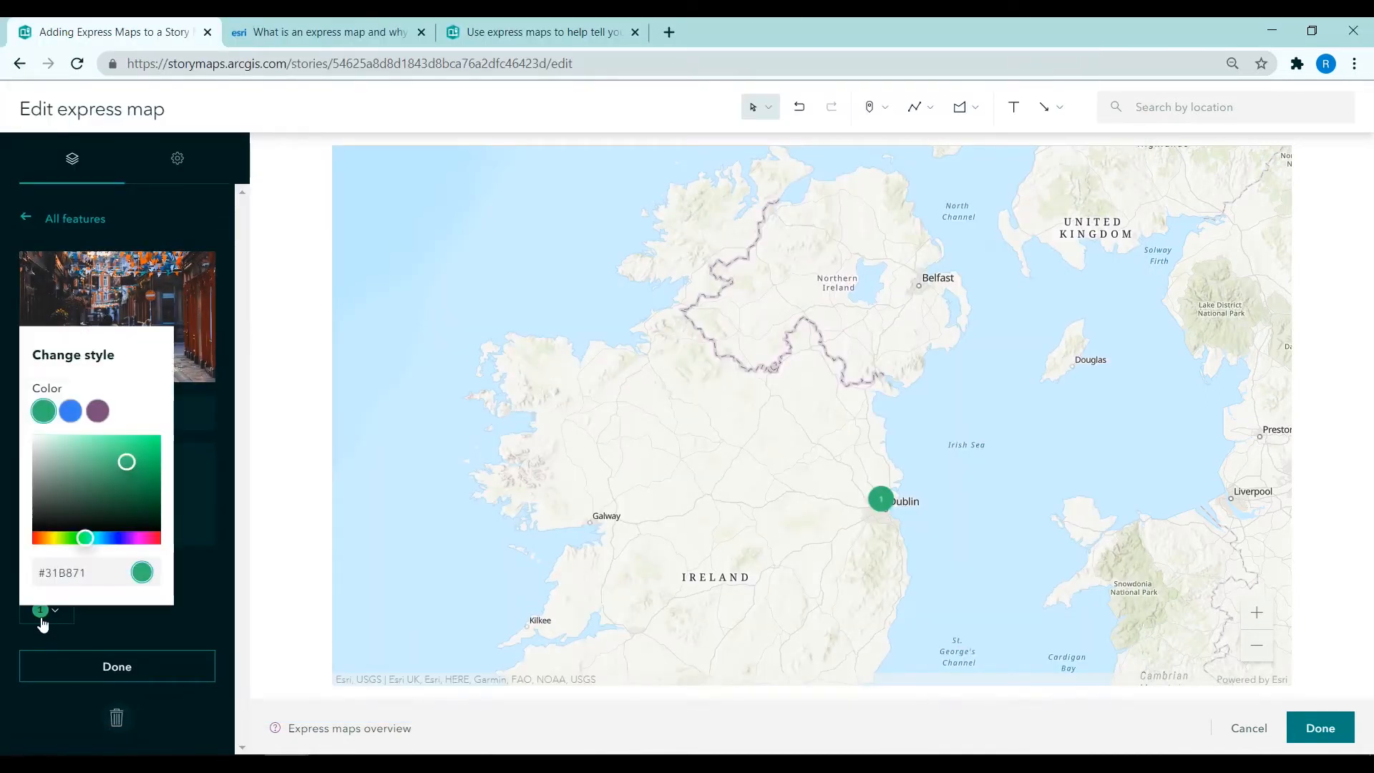
click(97, 401)
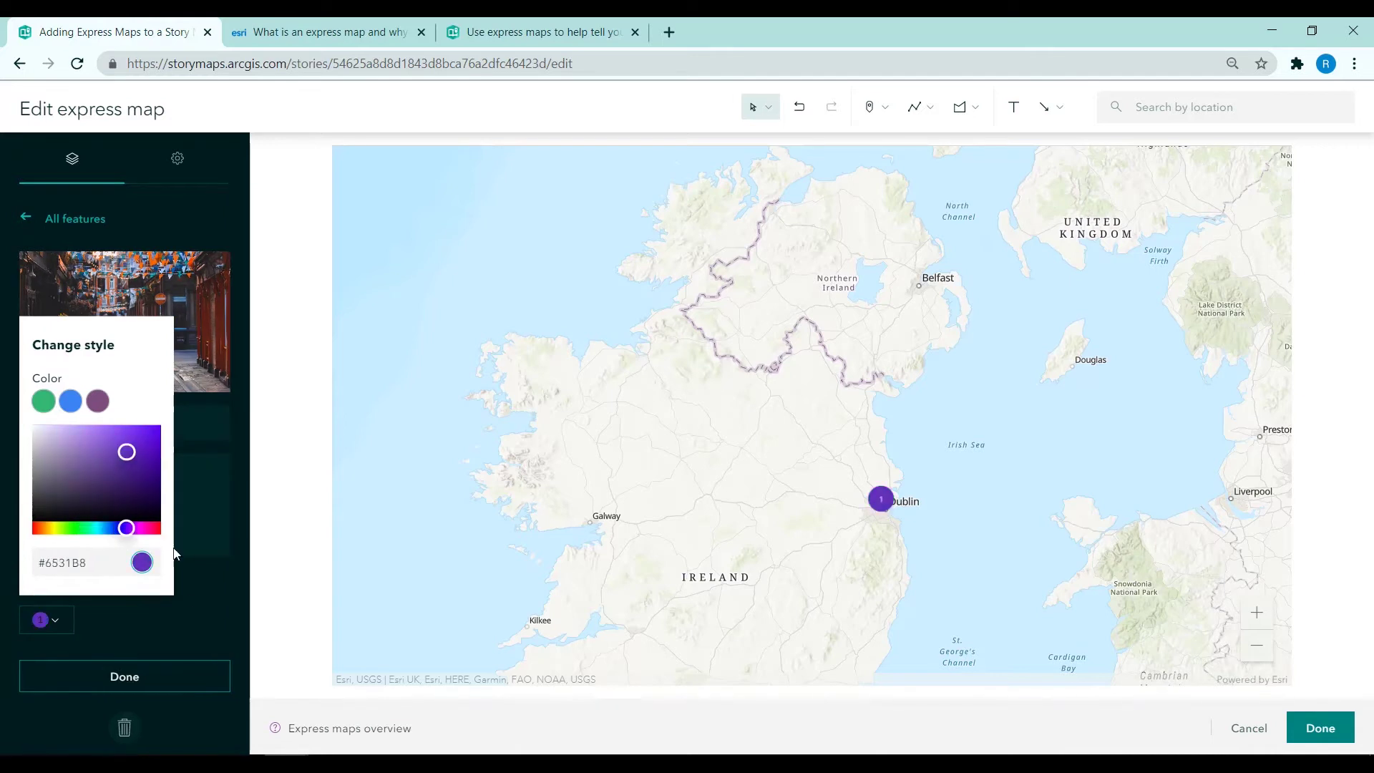
click(125, 676)
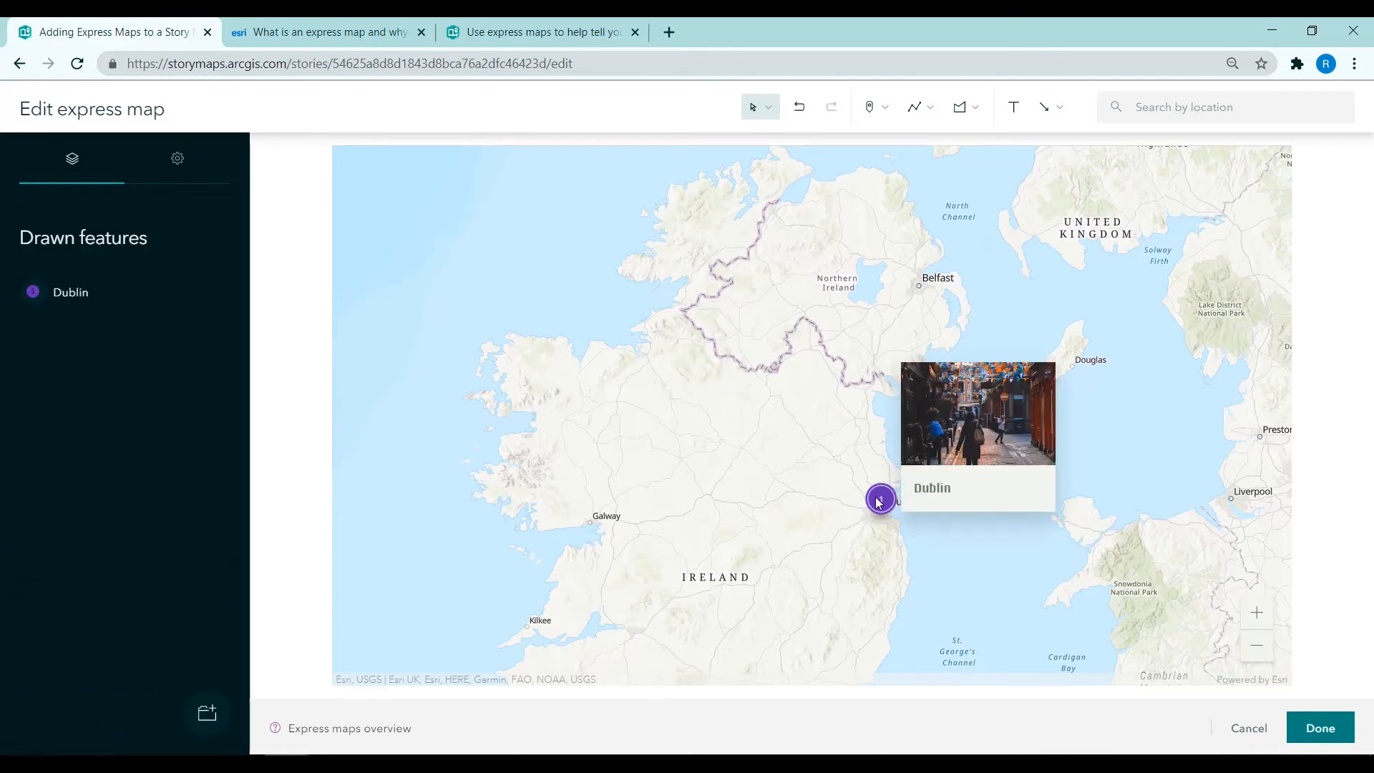
Step: Add numbered point 2 at Belfast, name it 'Belfast' and set its colour
click(870, 106)
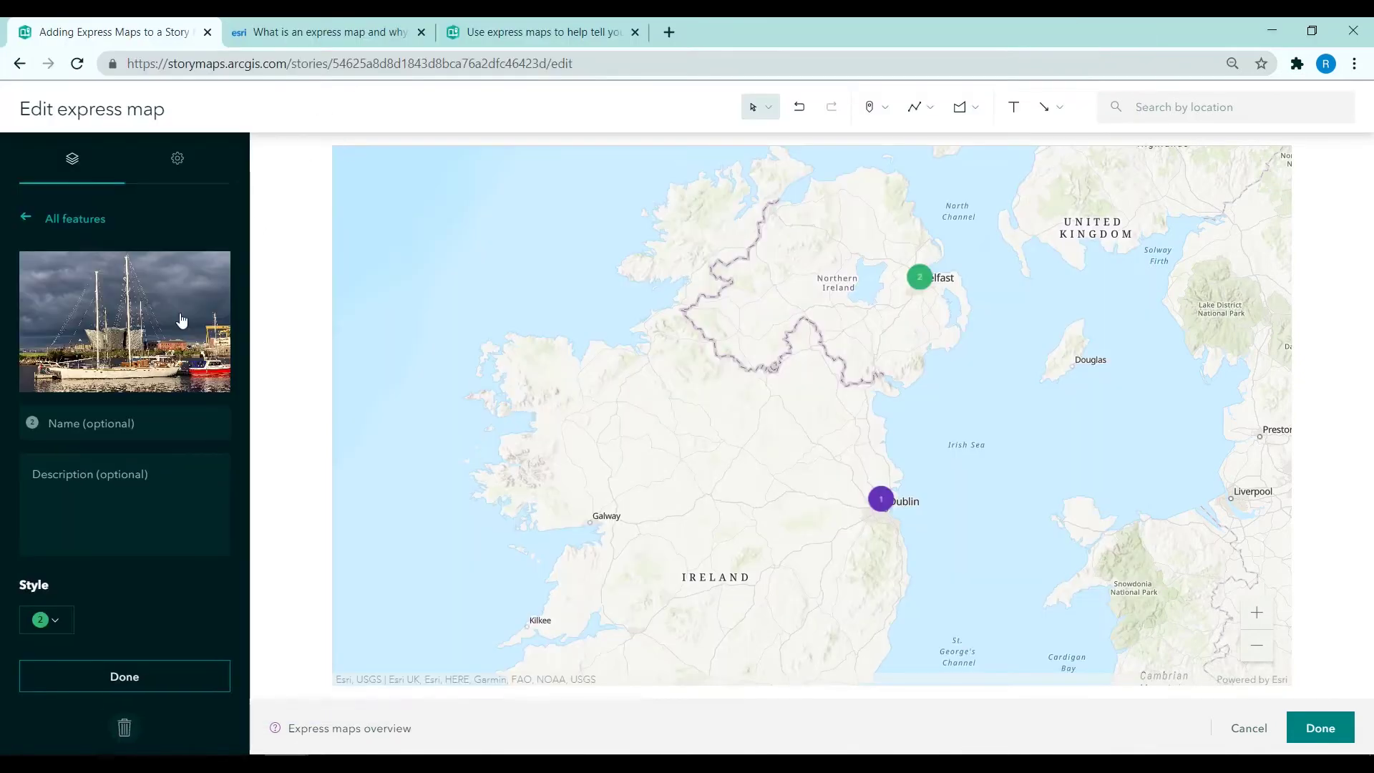
text(Belfast)
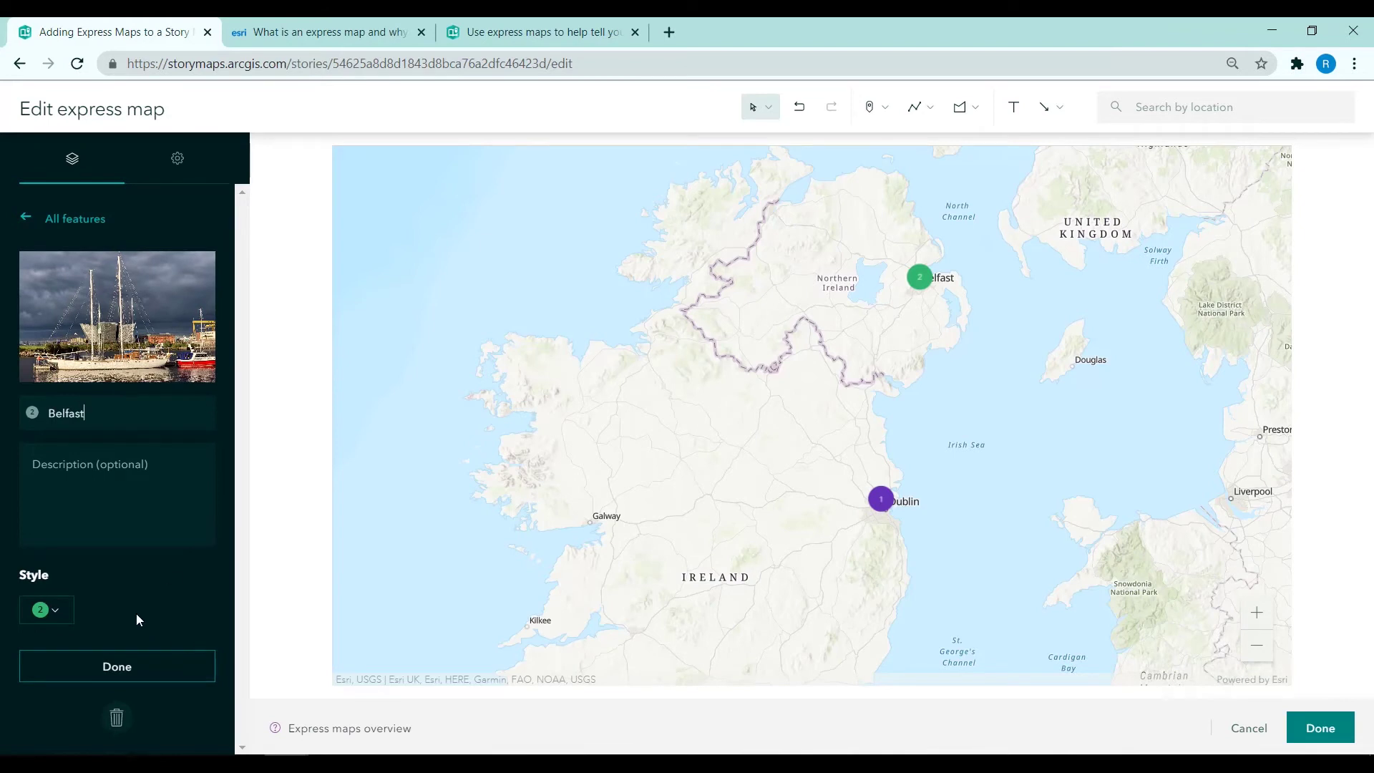
click(40, 610)
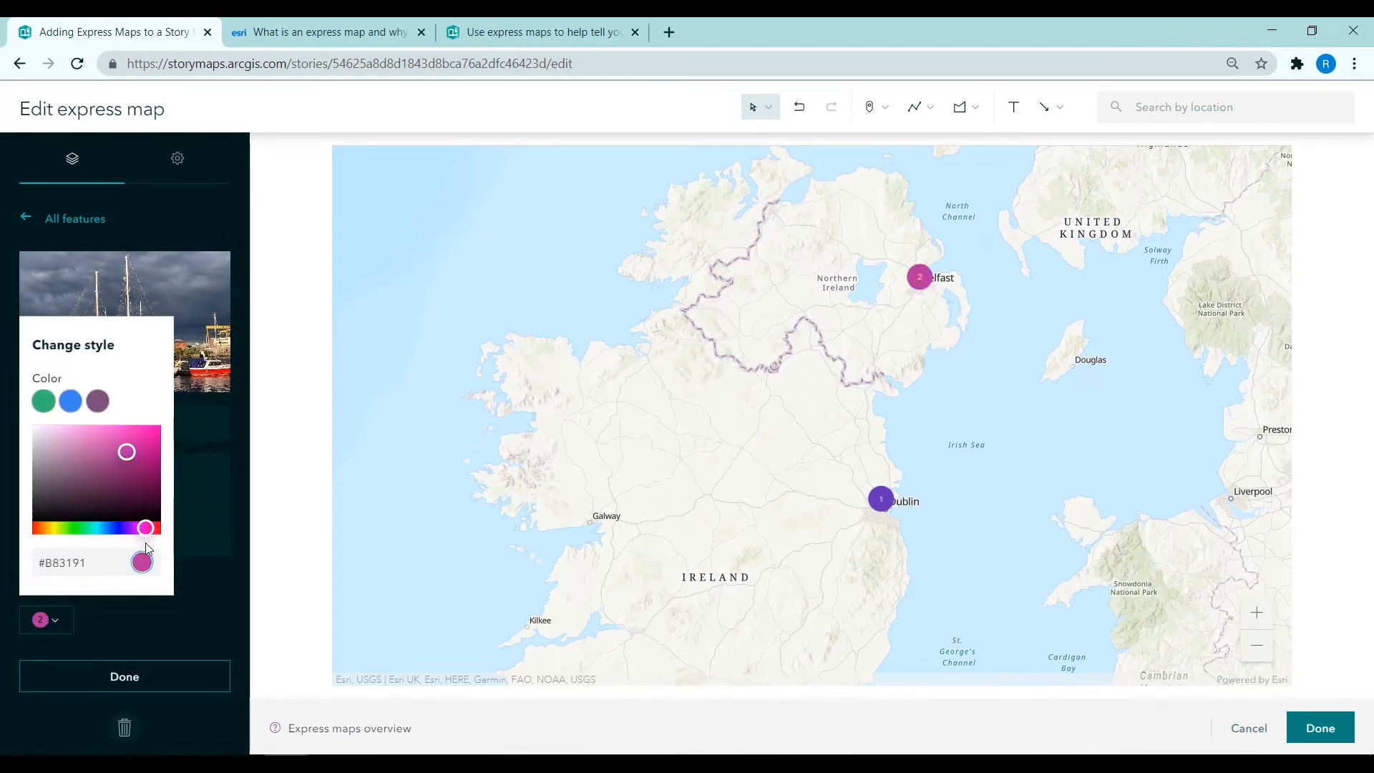
click(125, 675)
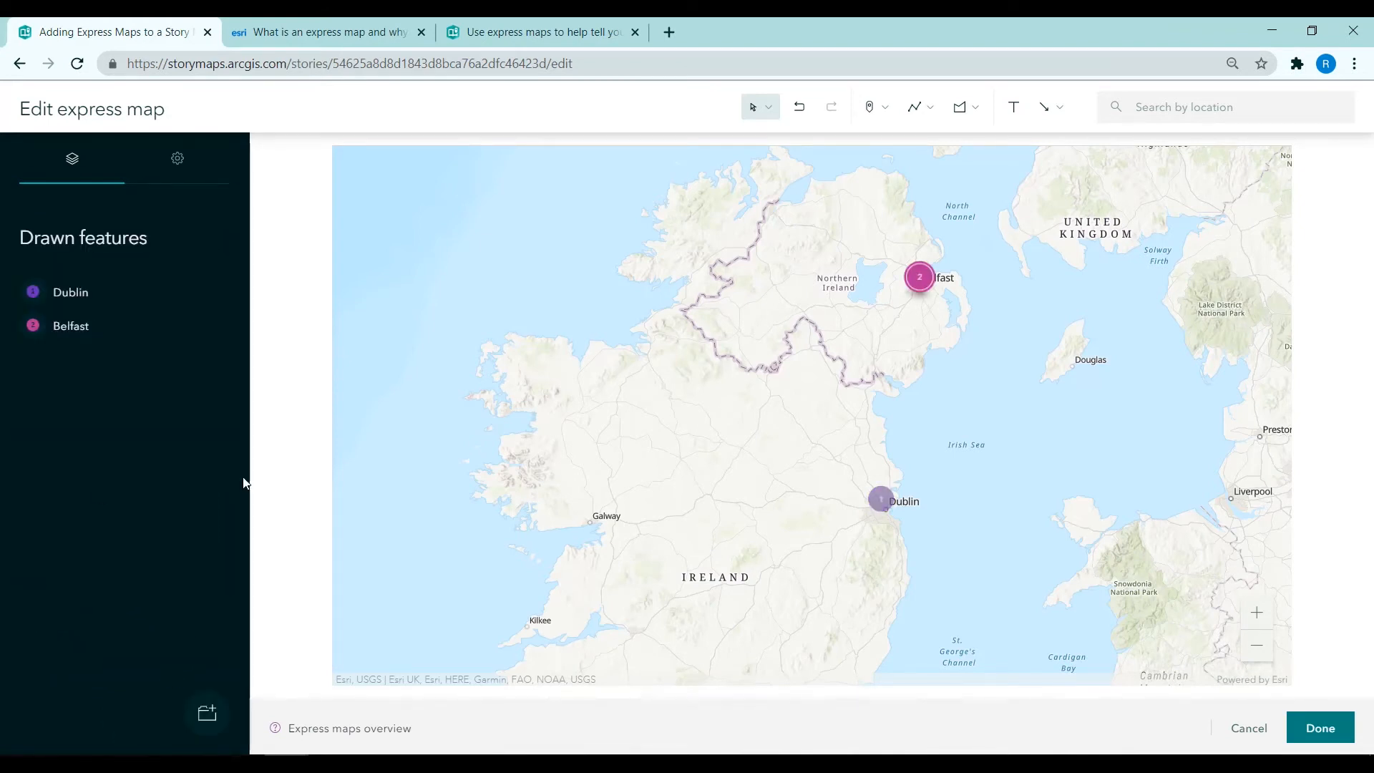
Step: Add a Galway point with its photo and a green marker shade
click(870, 106)
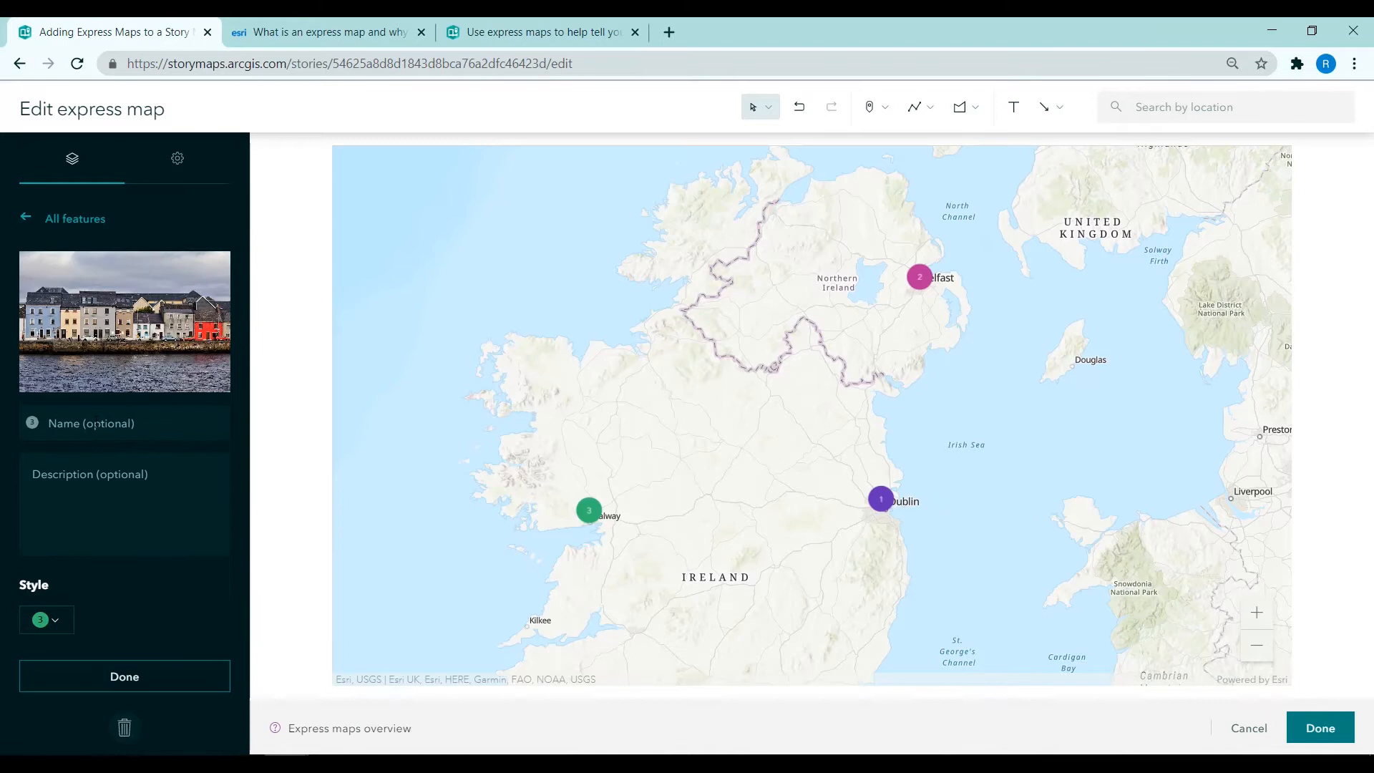
click(40, 618)
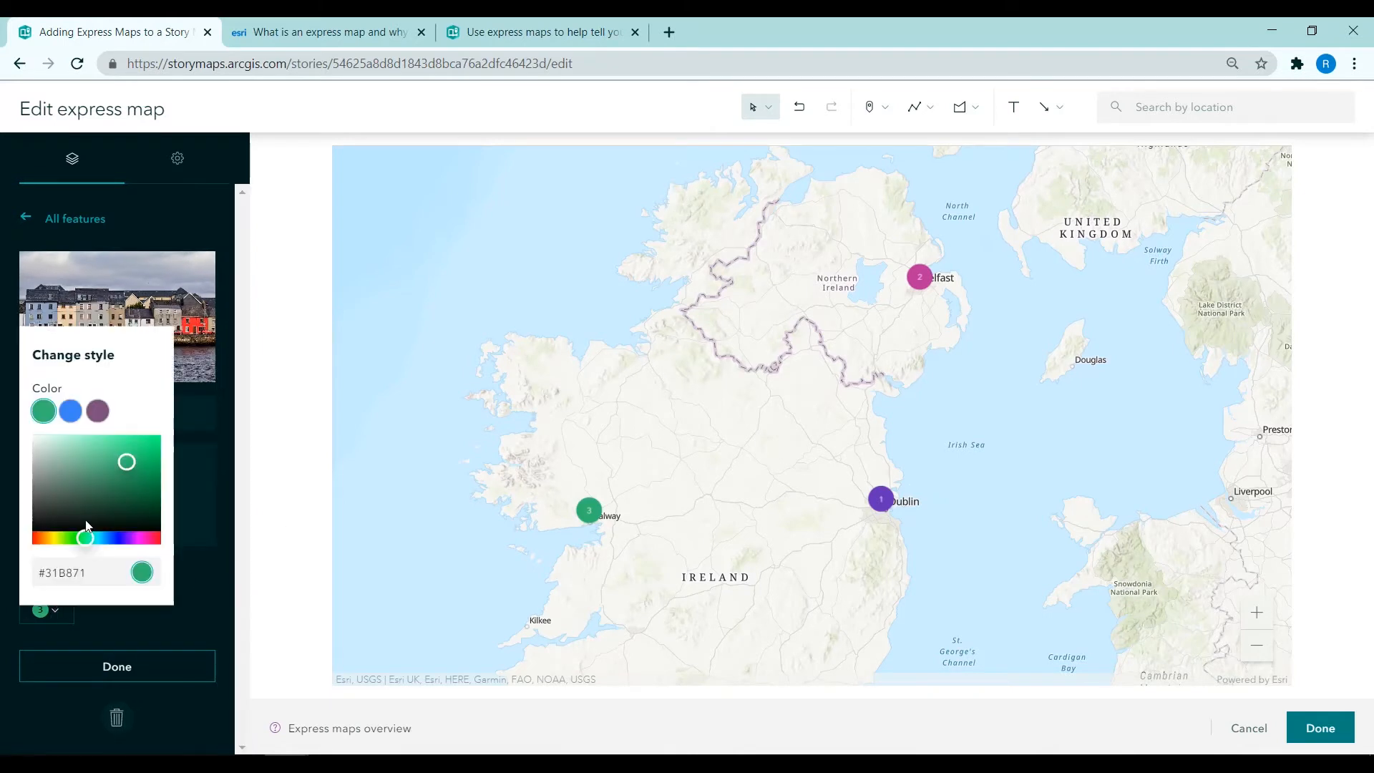
drag(85, 538, 87, 528)
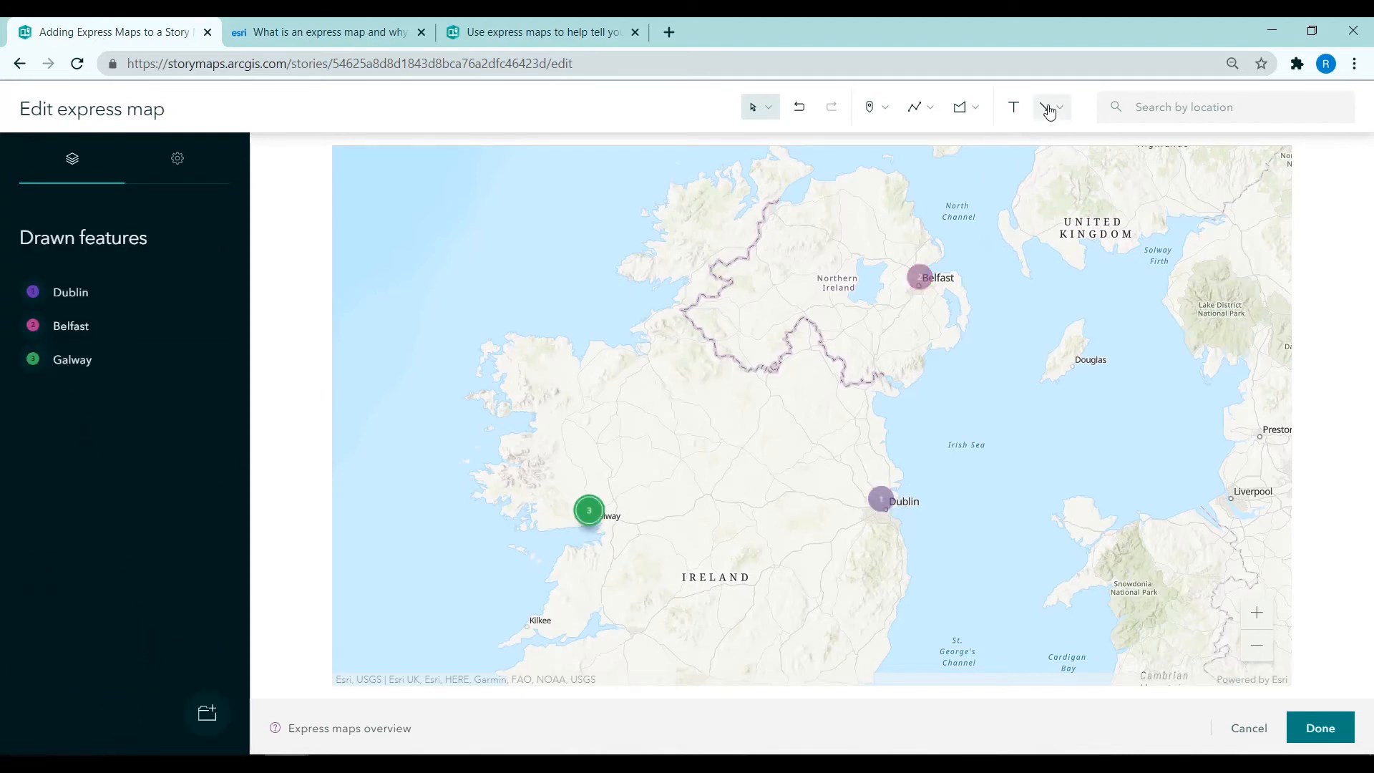
Step: Draw dark arrows Dublin→Belfast→Galway→Dublin and bend them into curves
click(1045, 106)
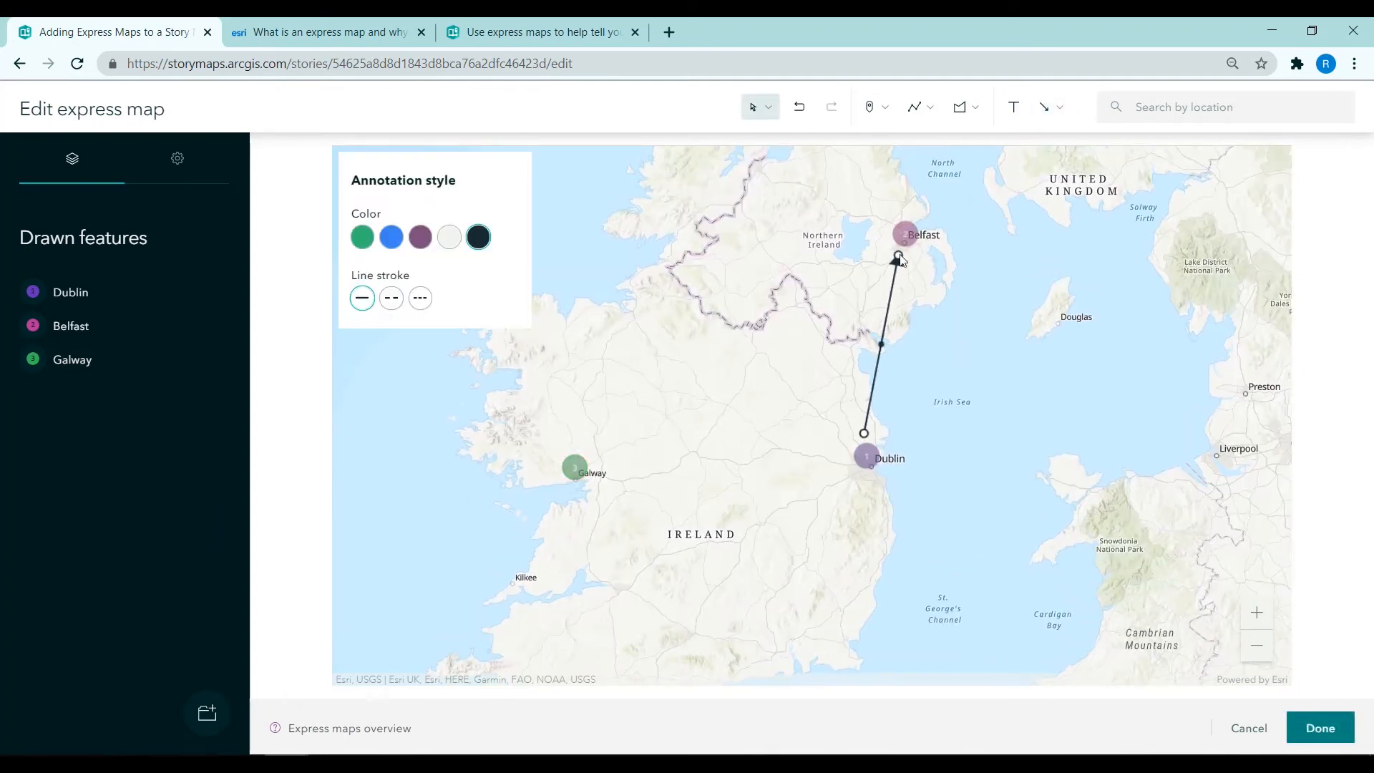
click(391, 236)
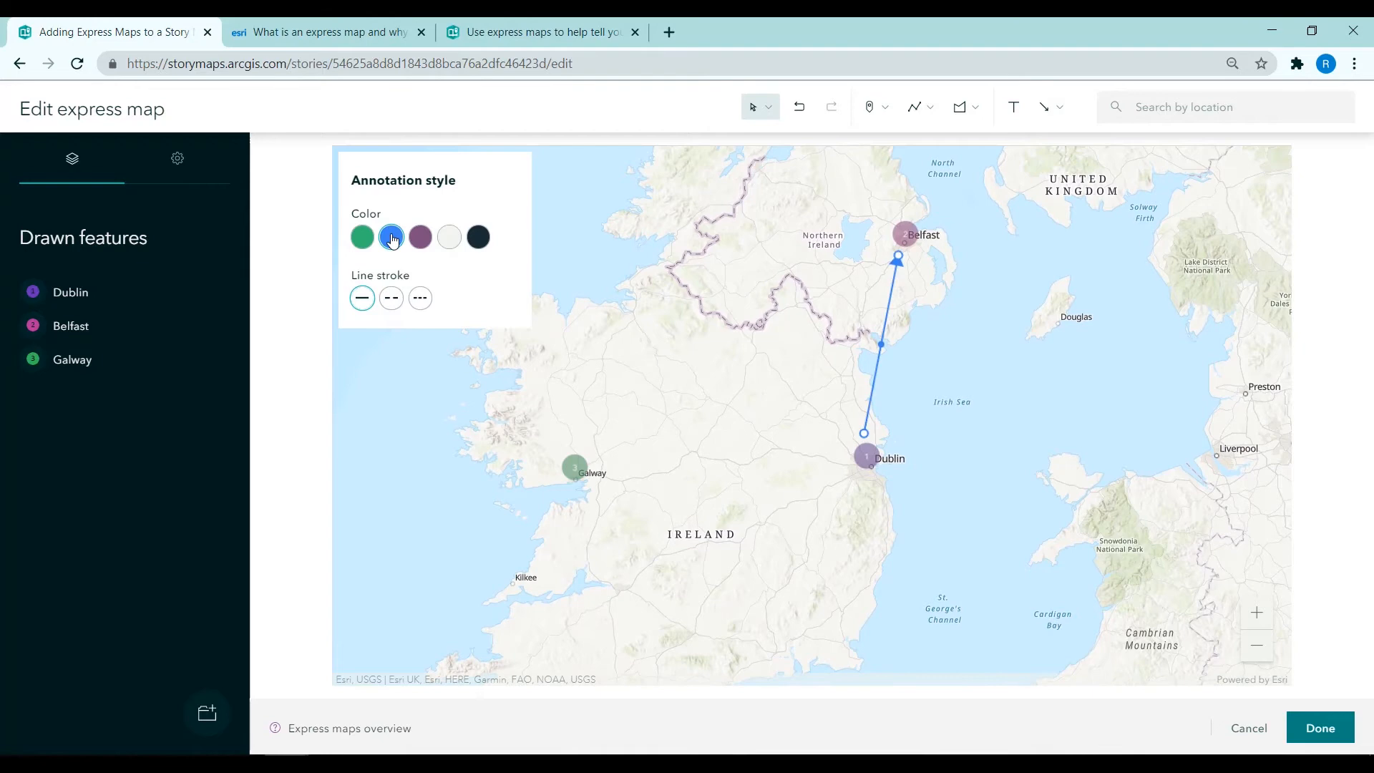
click(478, 237)
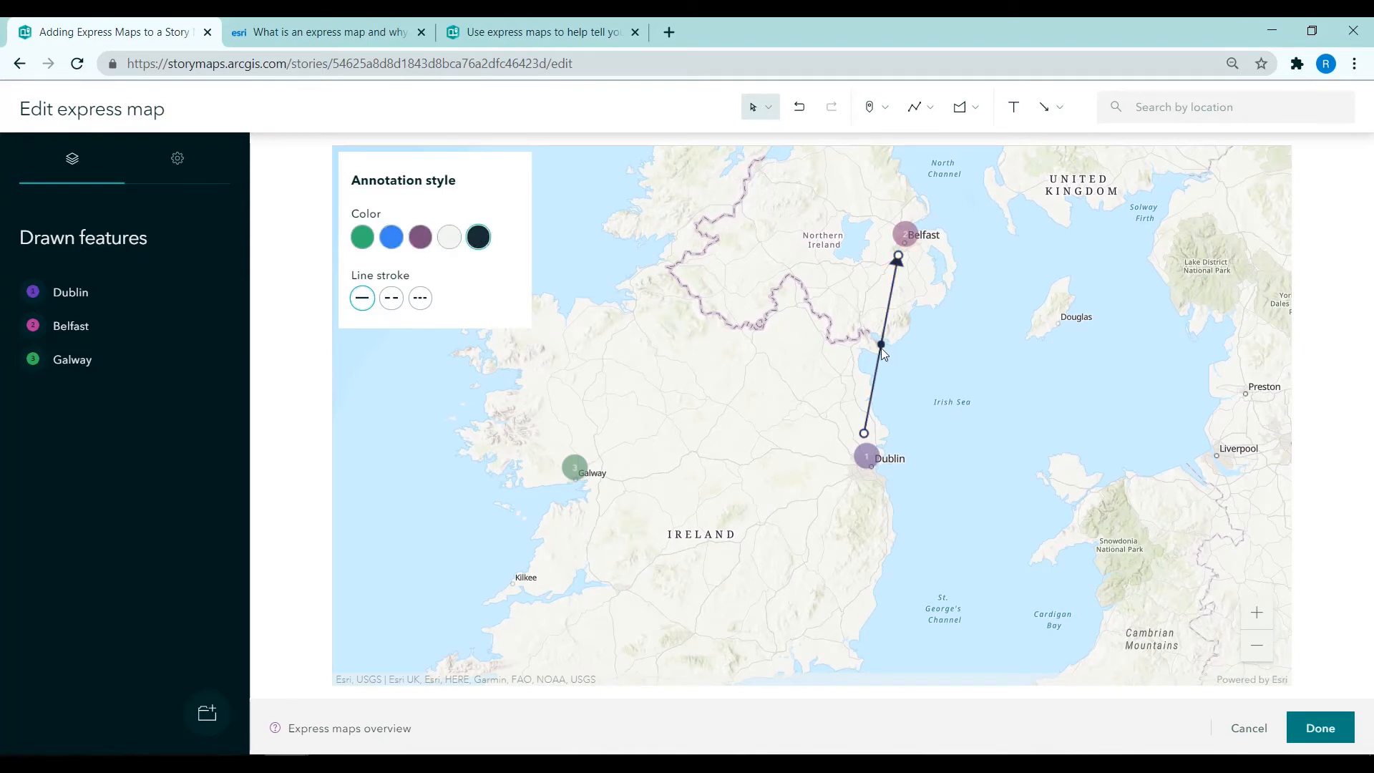
drag(880, 345, 889, 381)
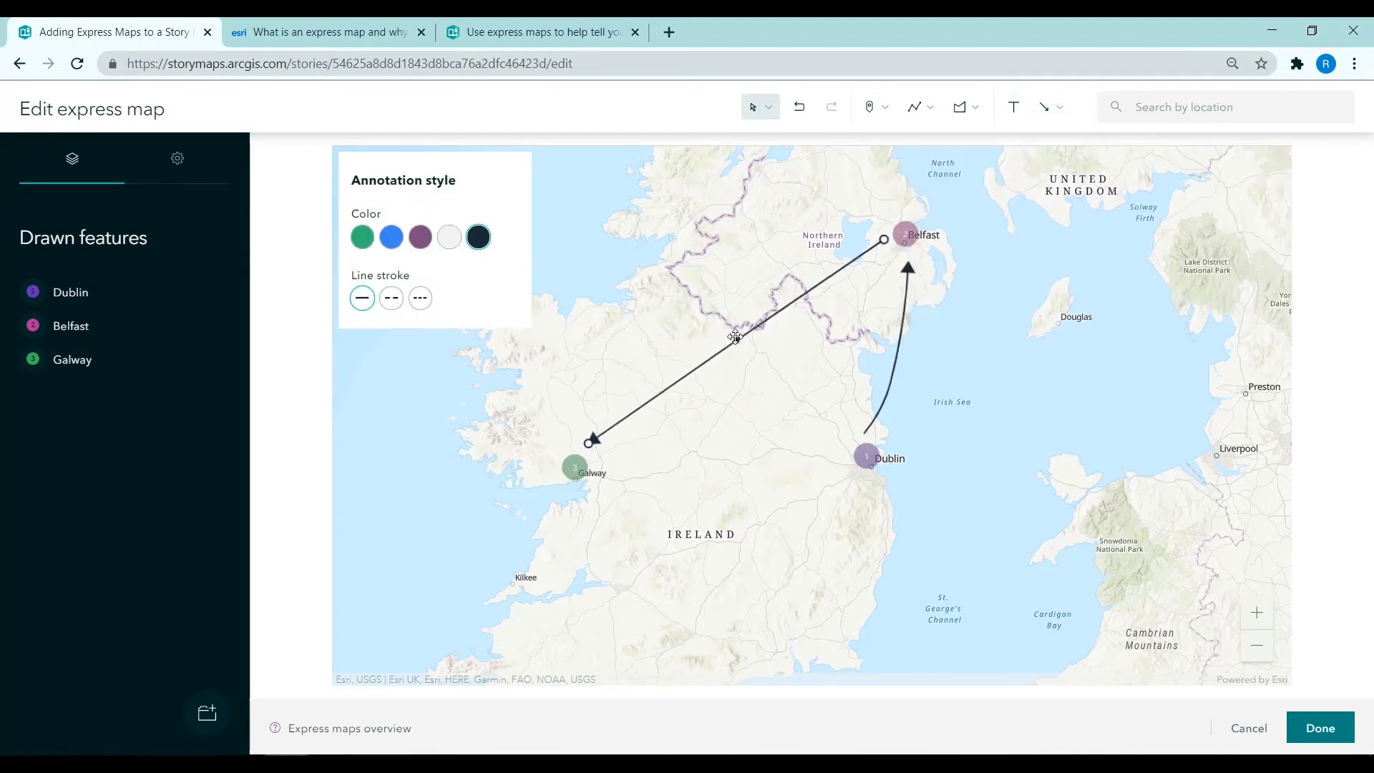
click(1059, 106)
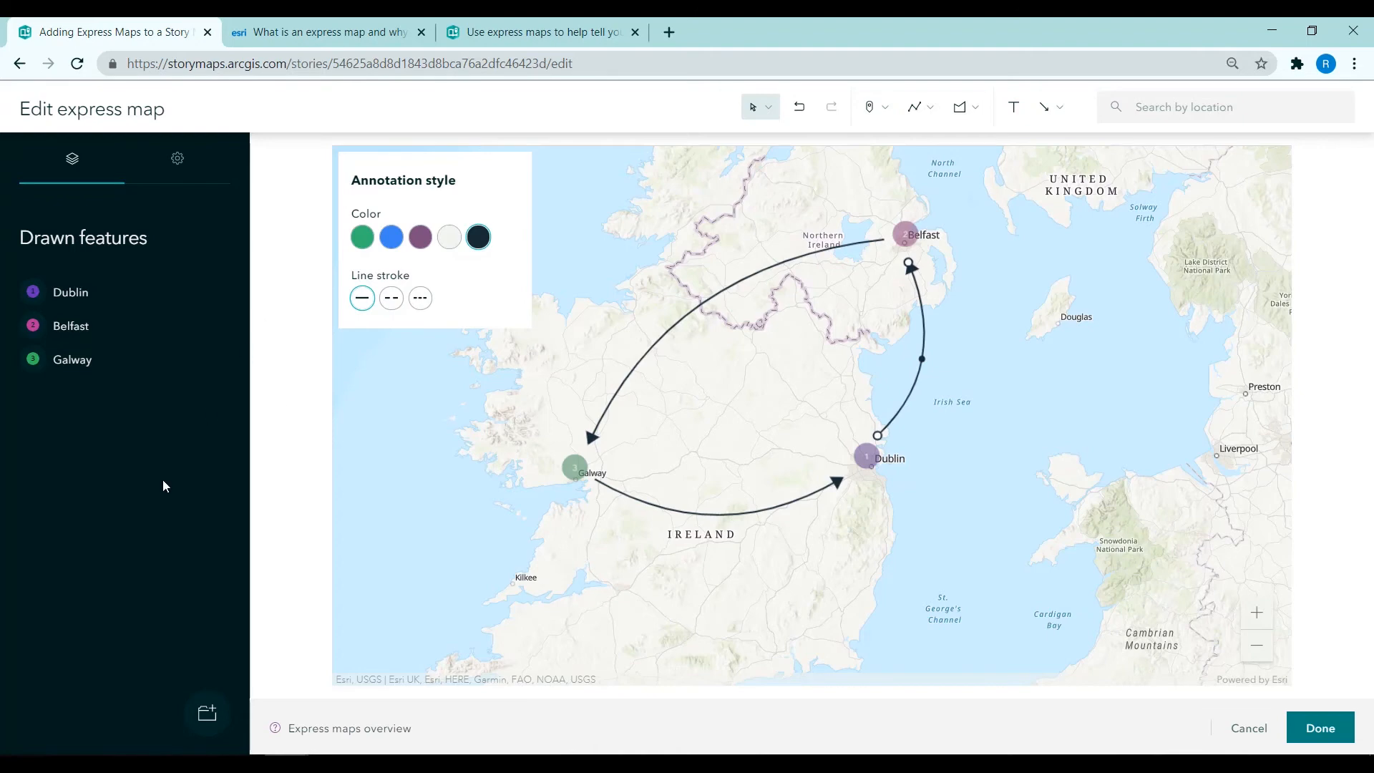
mouse_move(1321, 727)
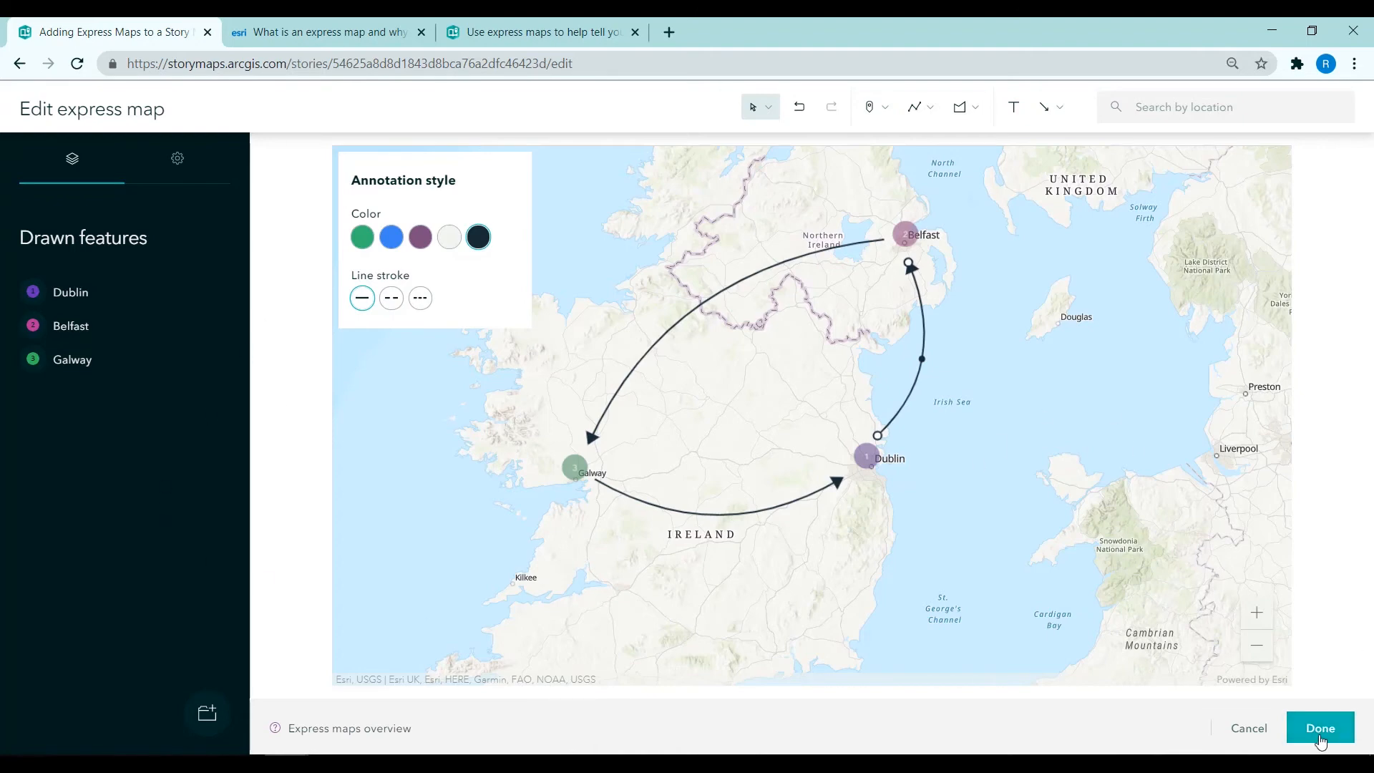
Step: Finish the express map, check the Dublin and Galway photo cards full screen, and return to the story
click(1319, 727)
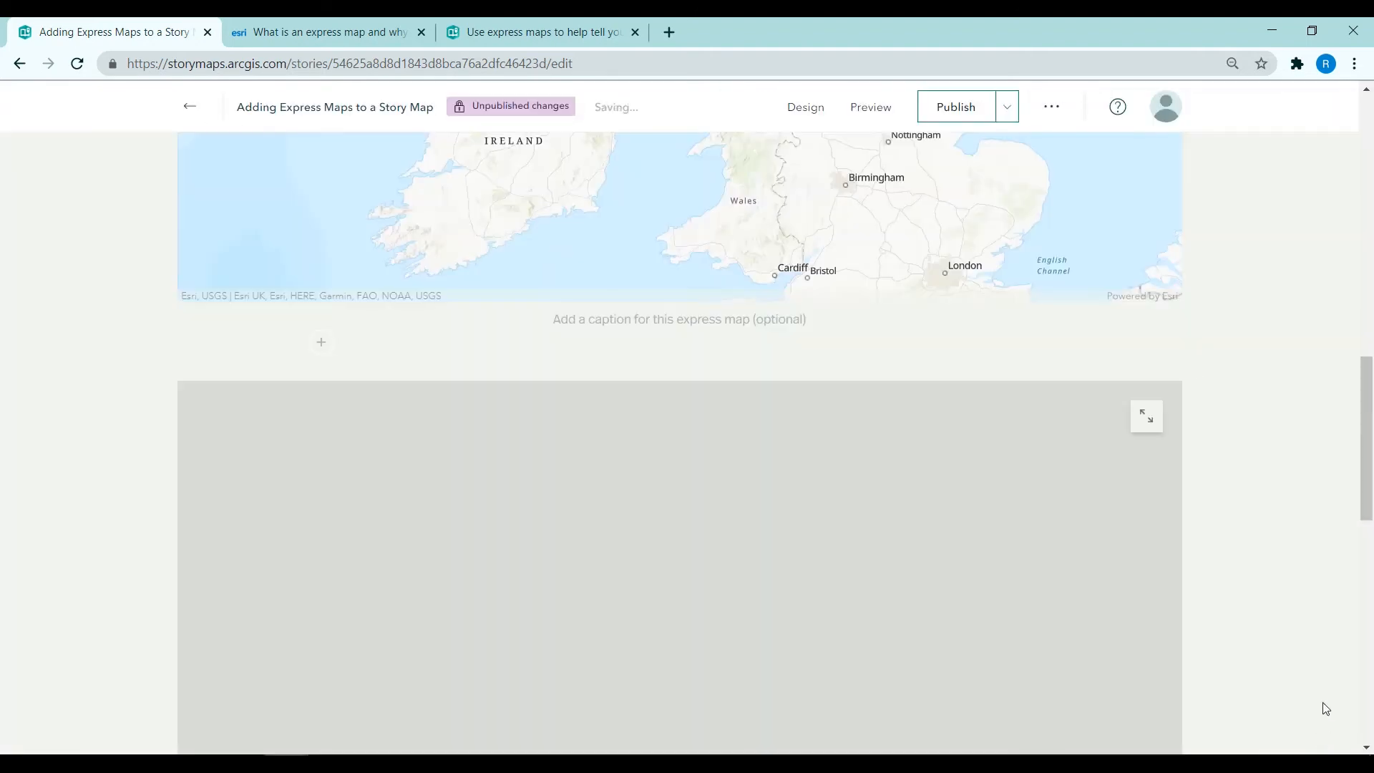
scroll(down, 3)
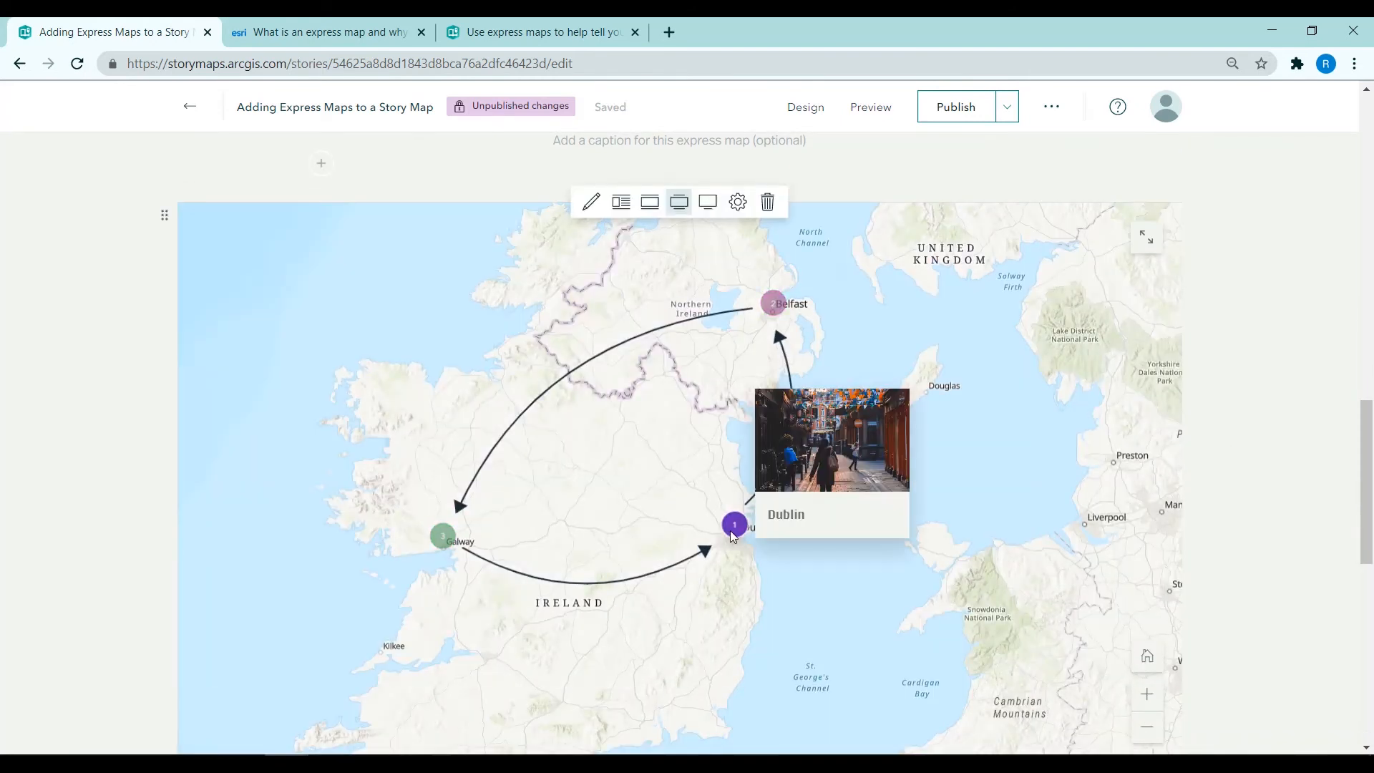
click(1146, 238)
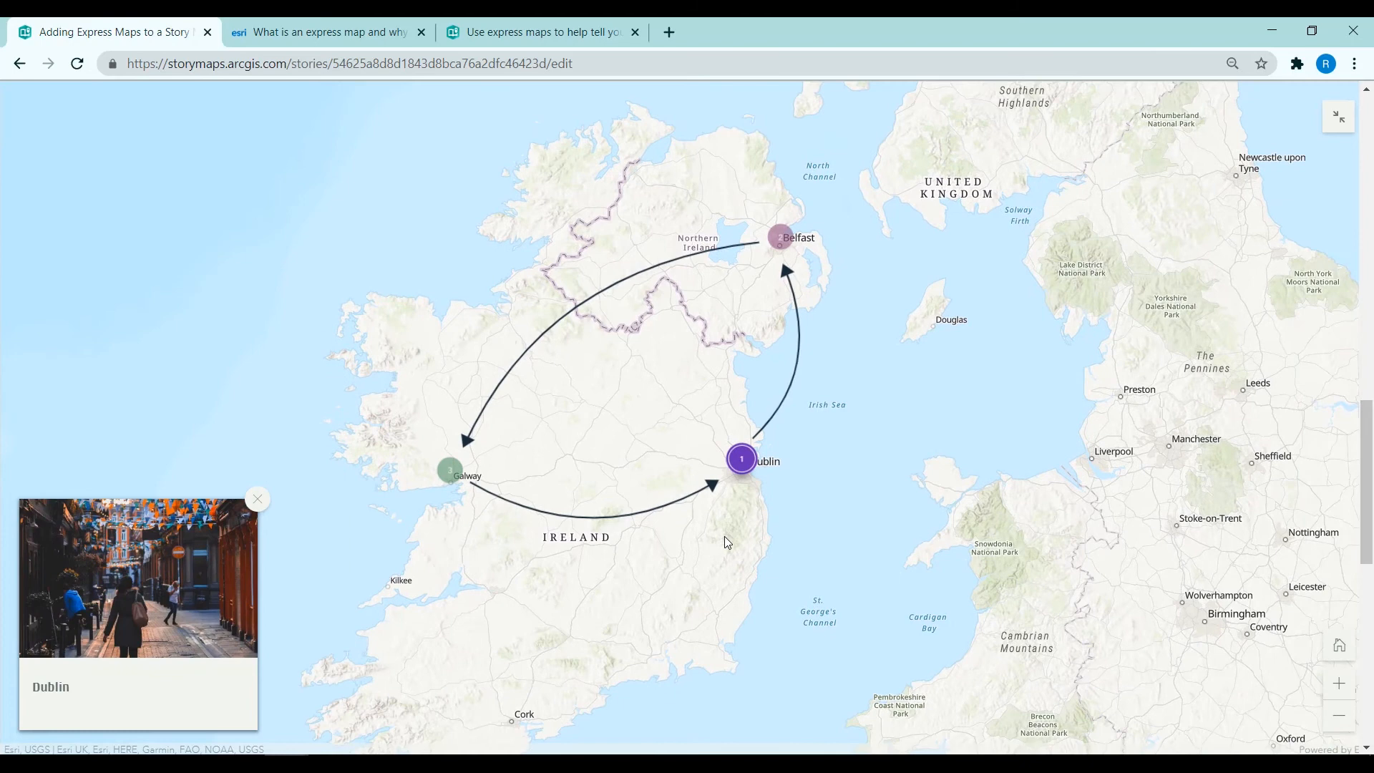
click(258, 498)
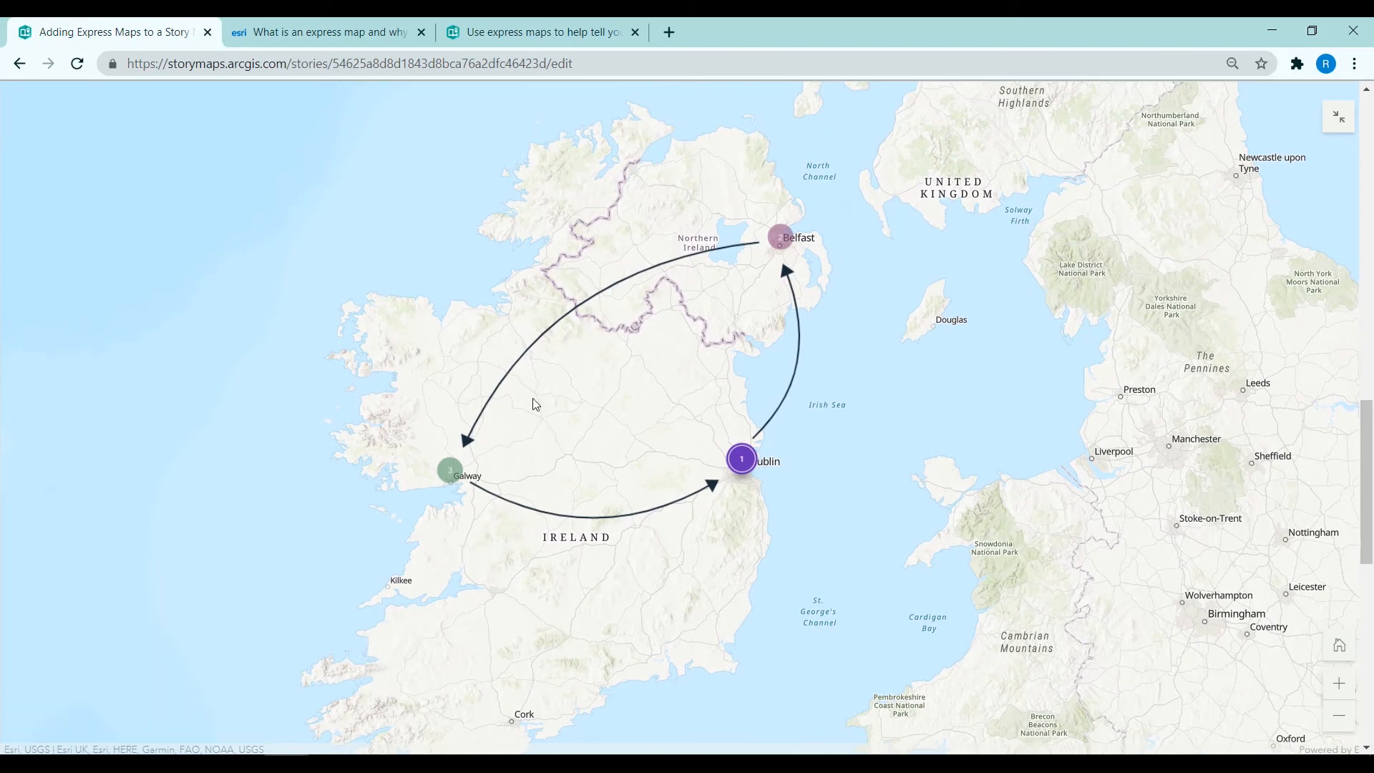
click(780, 238)
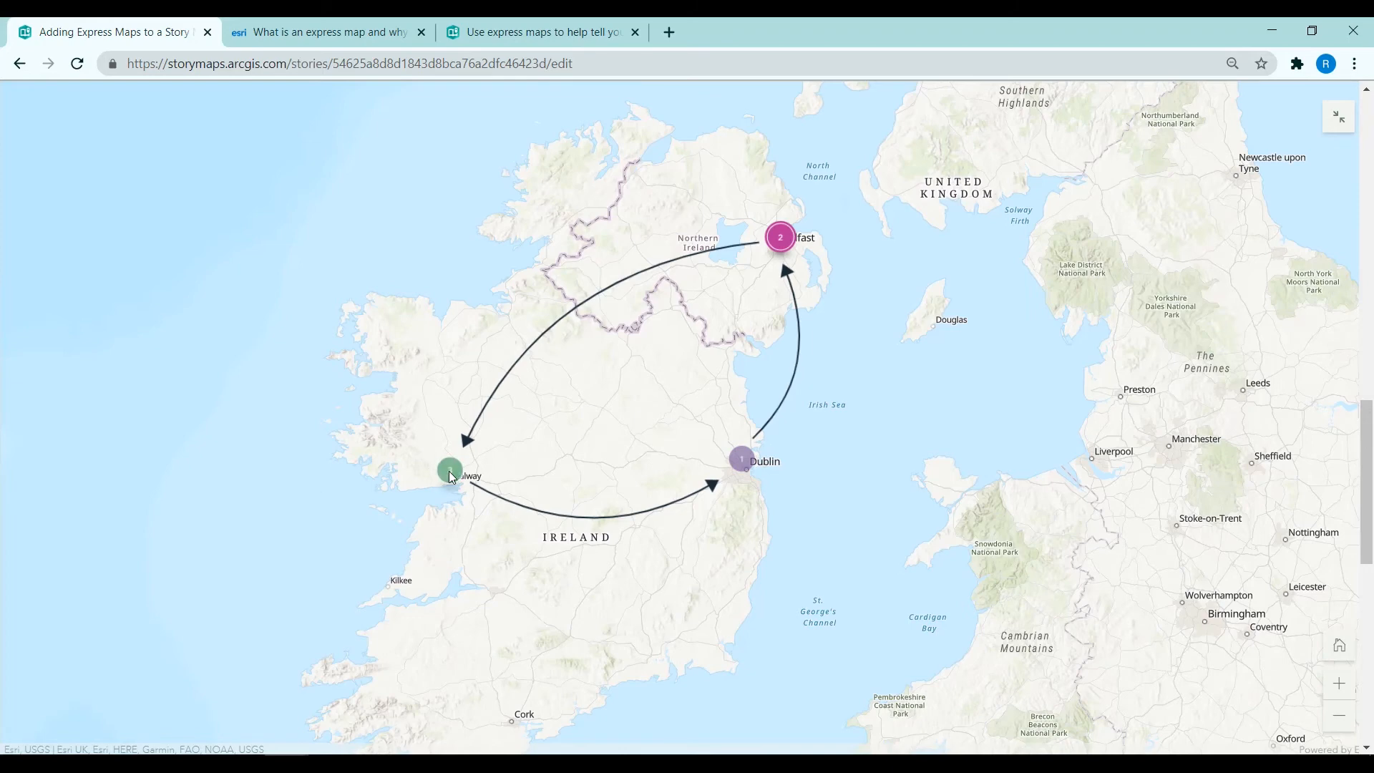
click(447, 474)
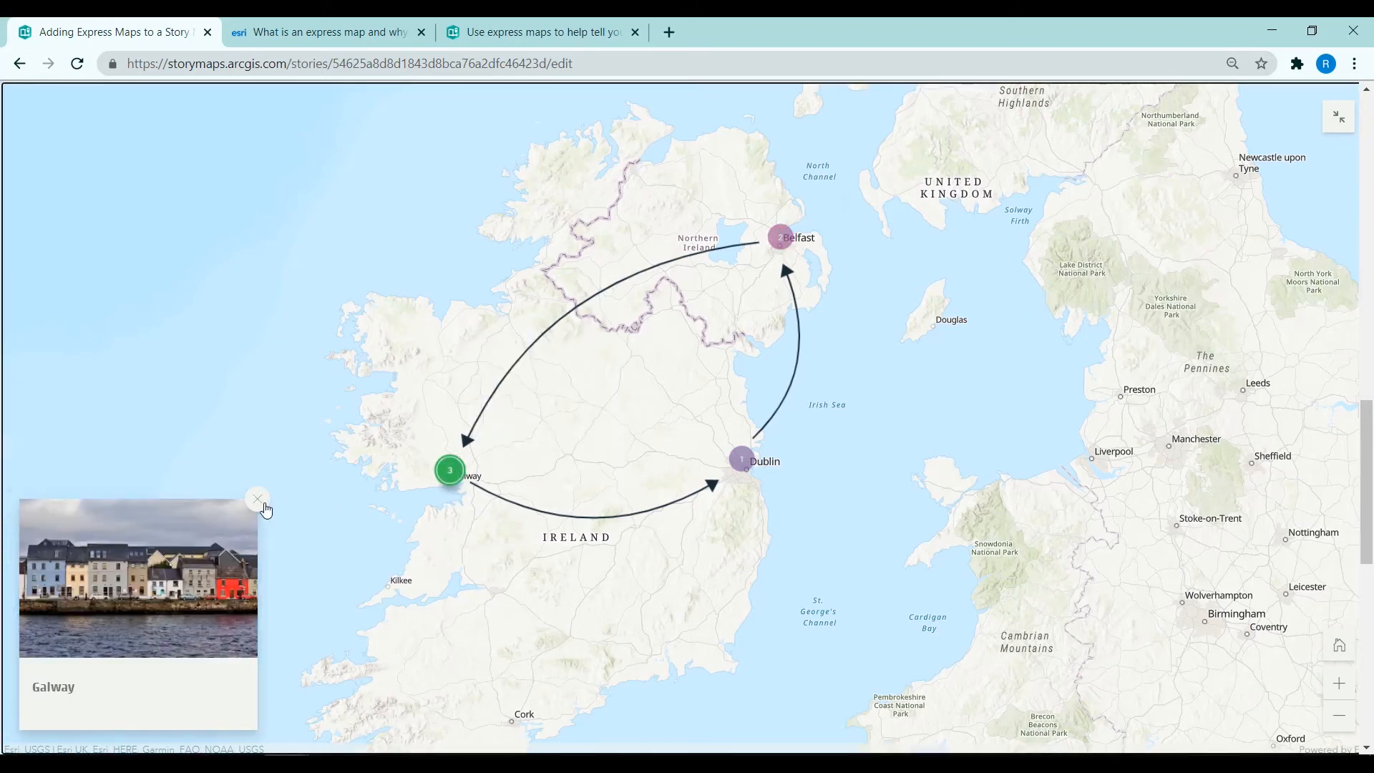
click(258, 498)
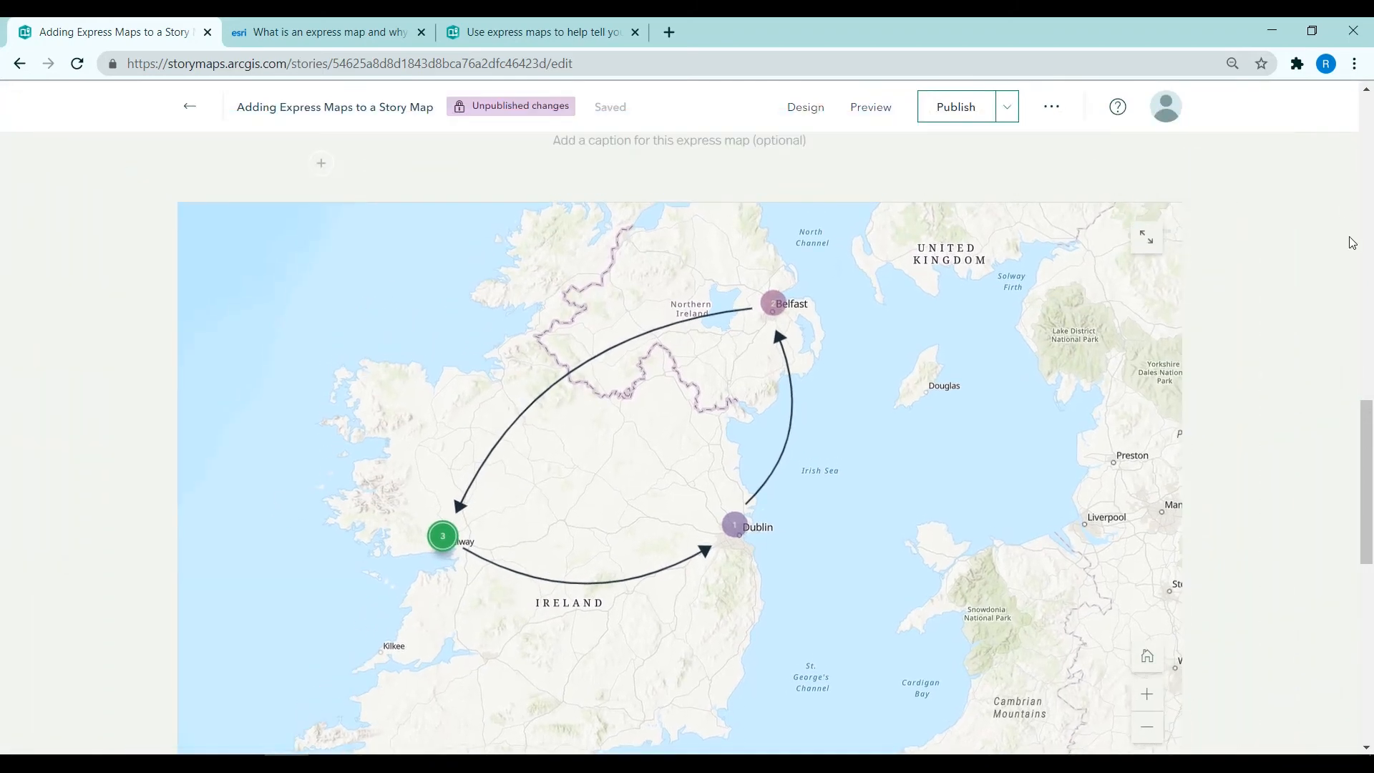
click(321, 163)
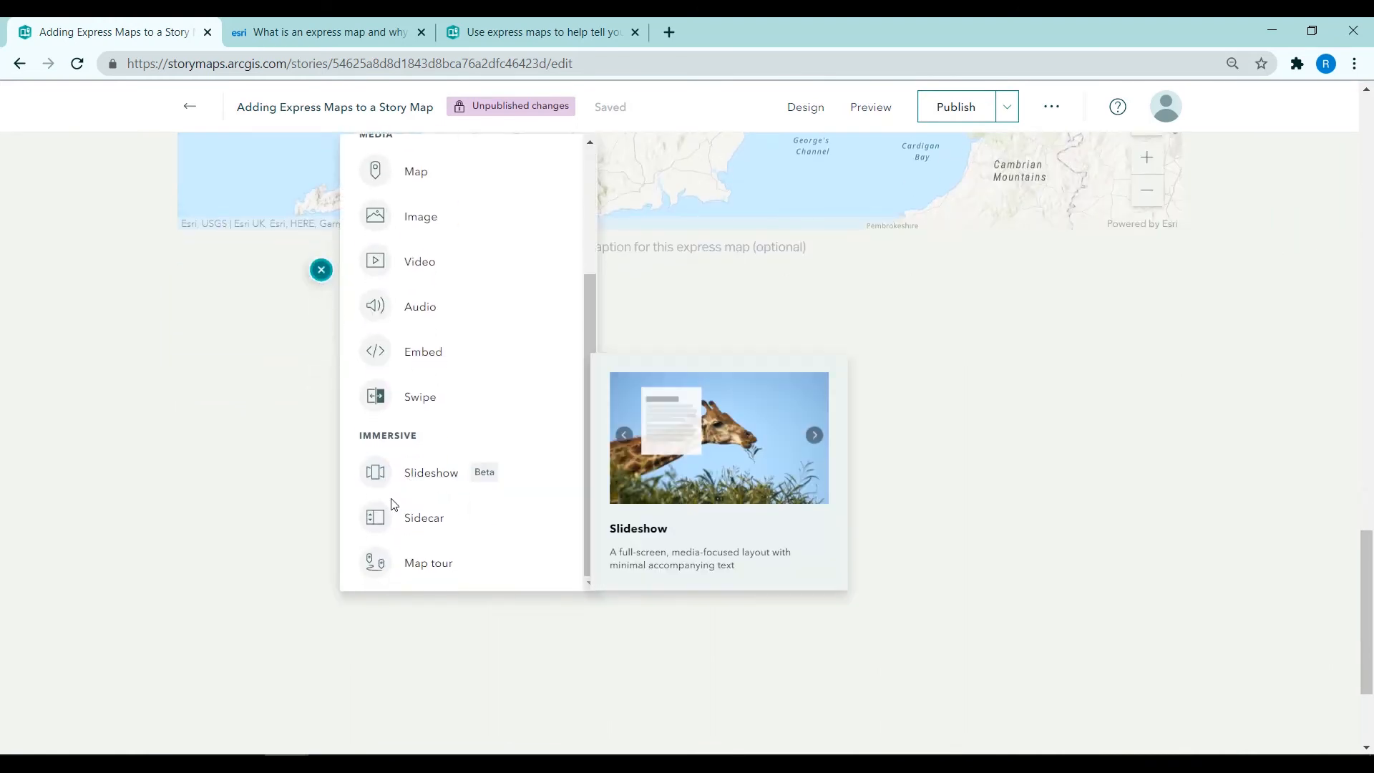
Step: Insert a Slideshow block whose first slide gets a new empty express map
click(431, 473)
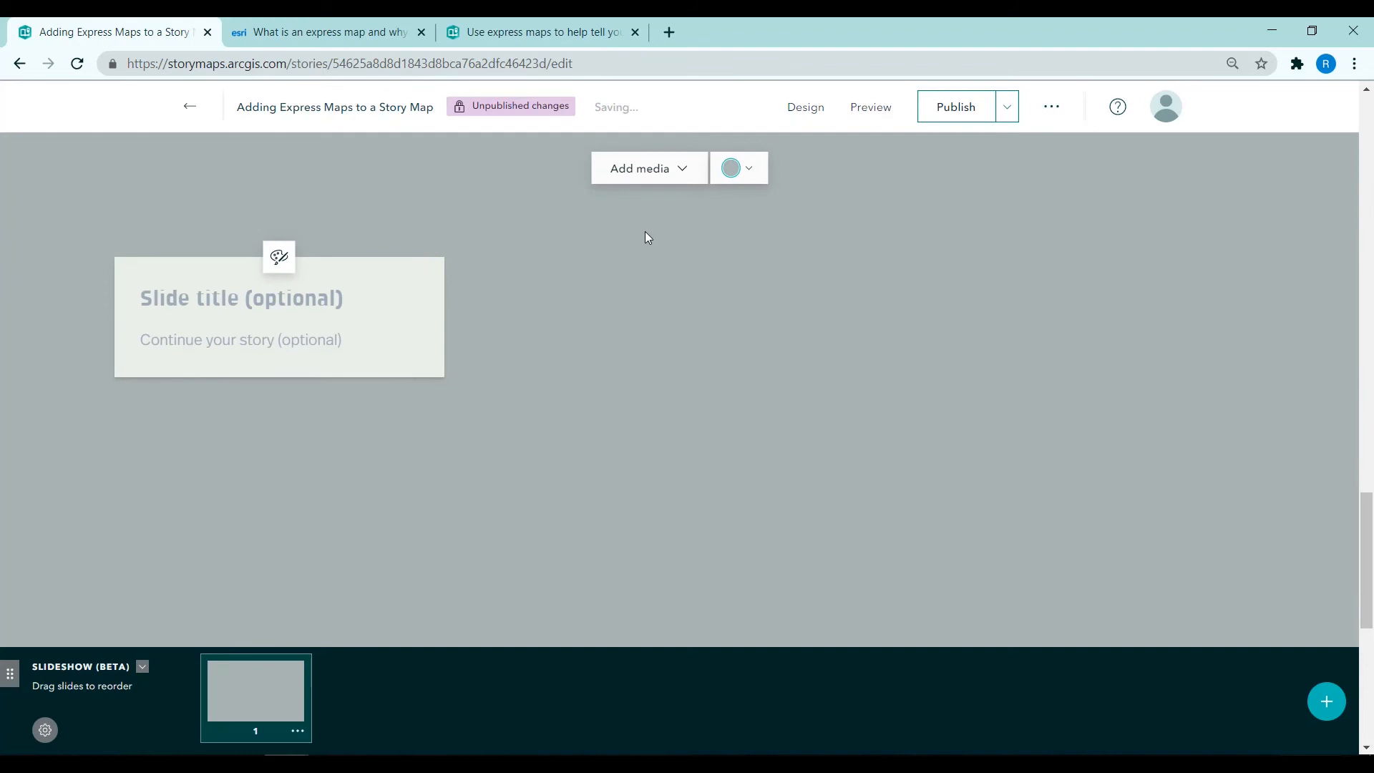
click(648, 168)
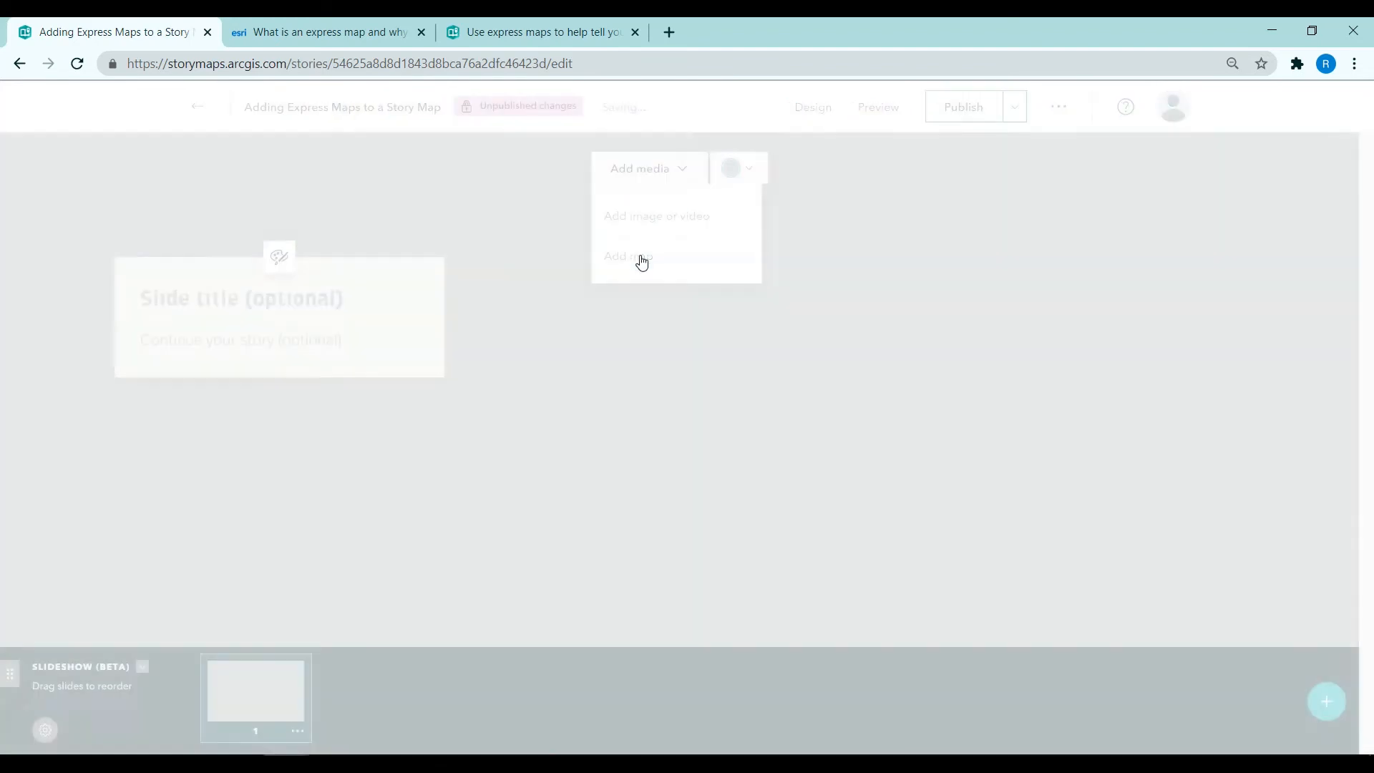
click(641, 256)
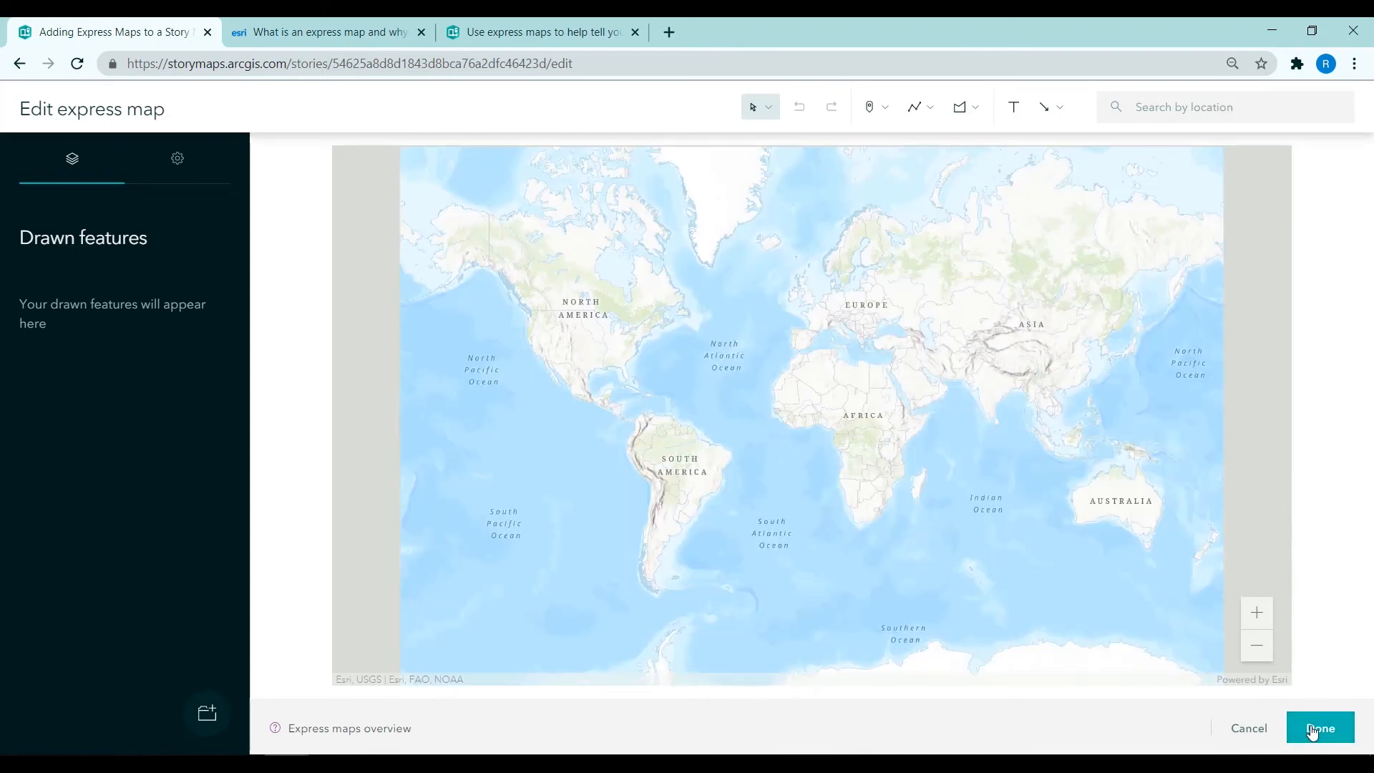
click(1319, 727)
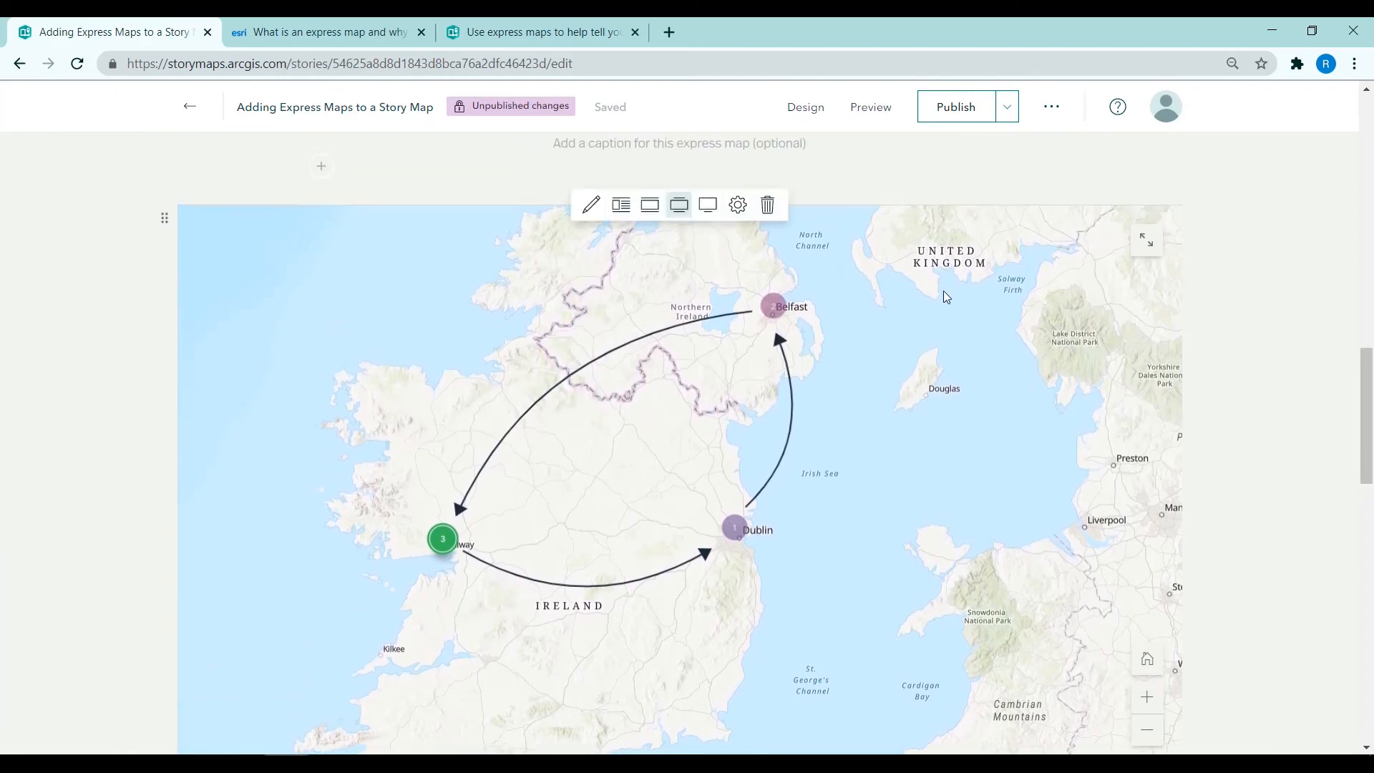
Step: Float the Ireland express map beside the story text and reopen it for editing
click(650, 207)
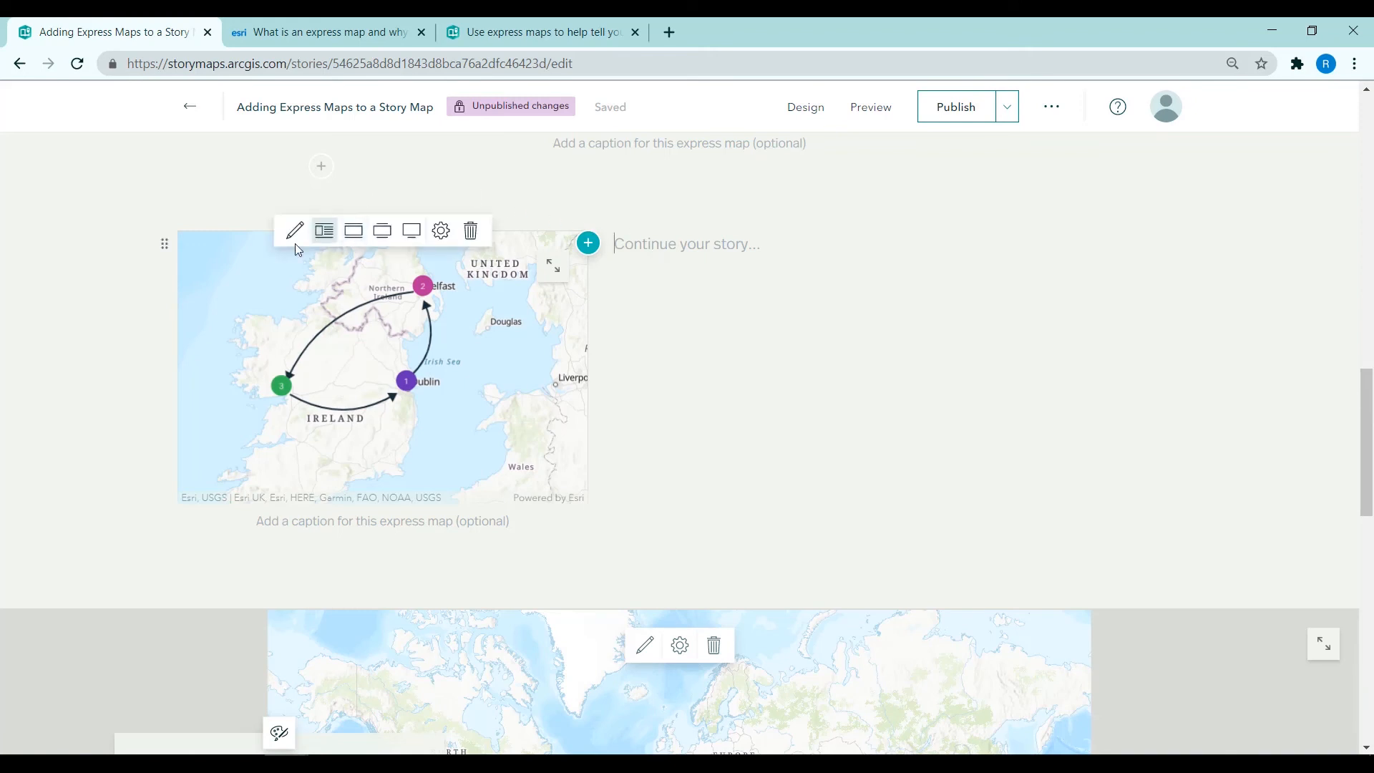
click(294, 229)
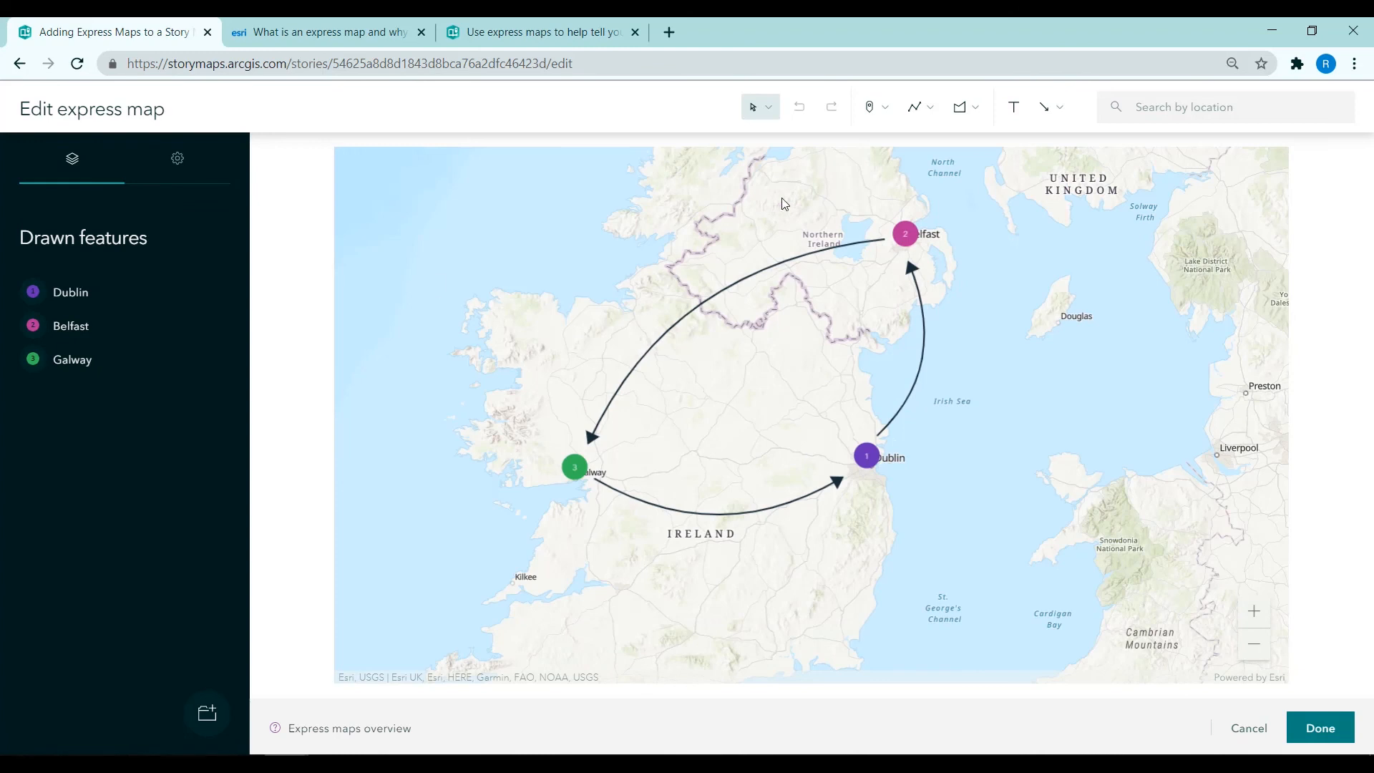
click(959, 106)
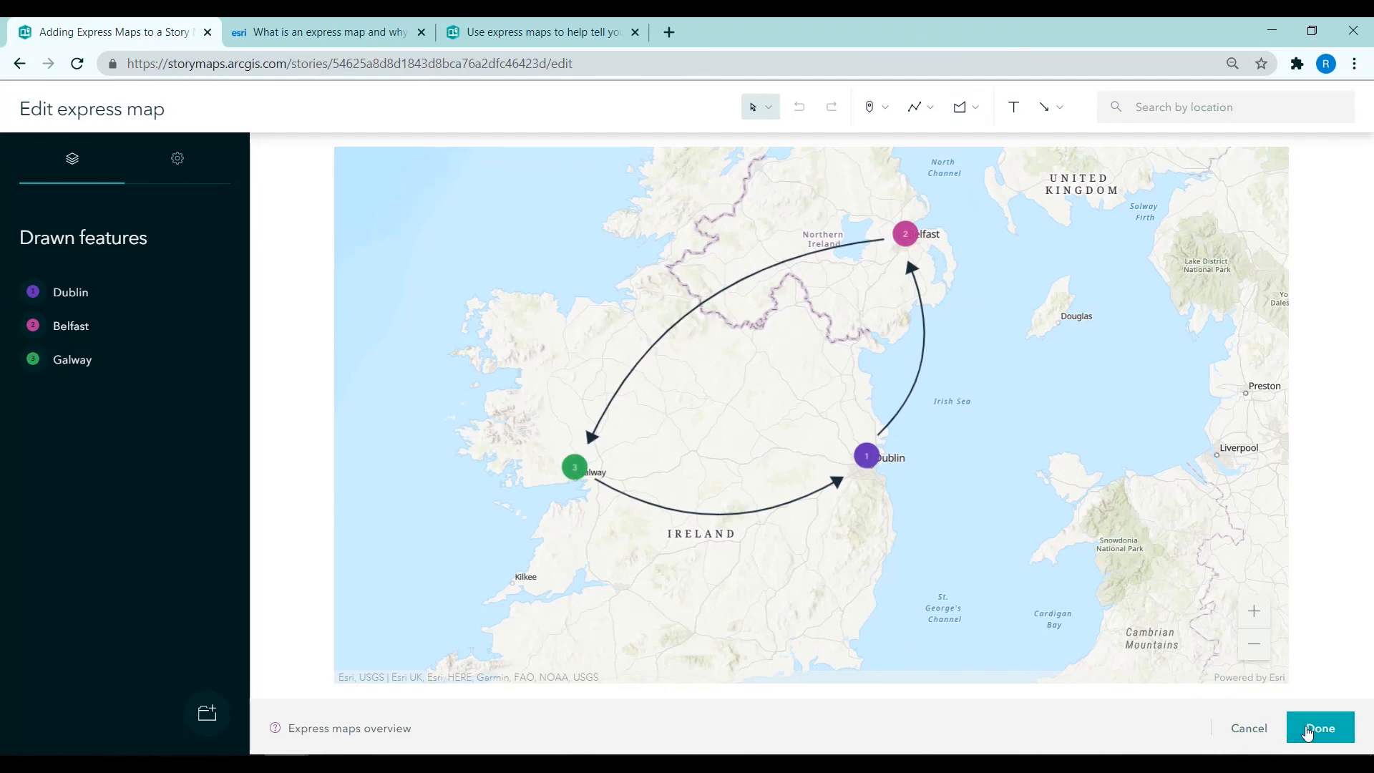
click(1319, 727)
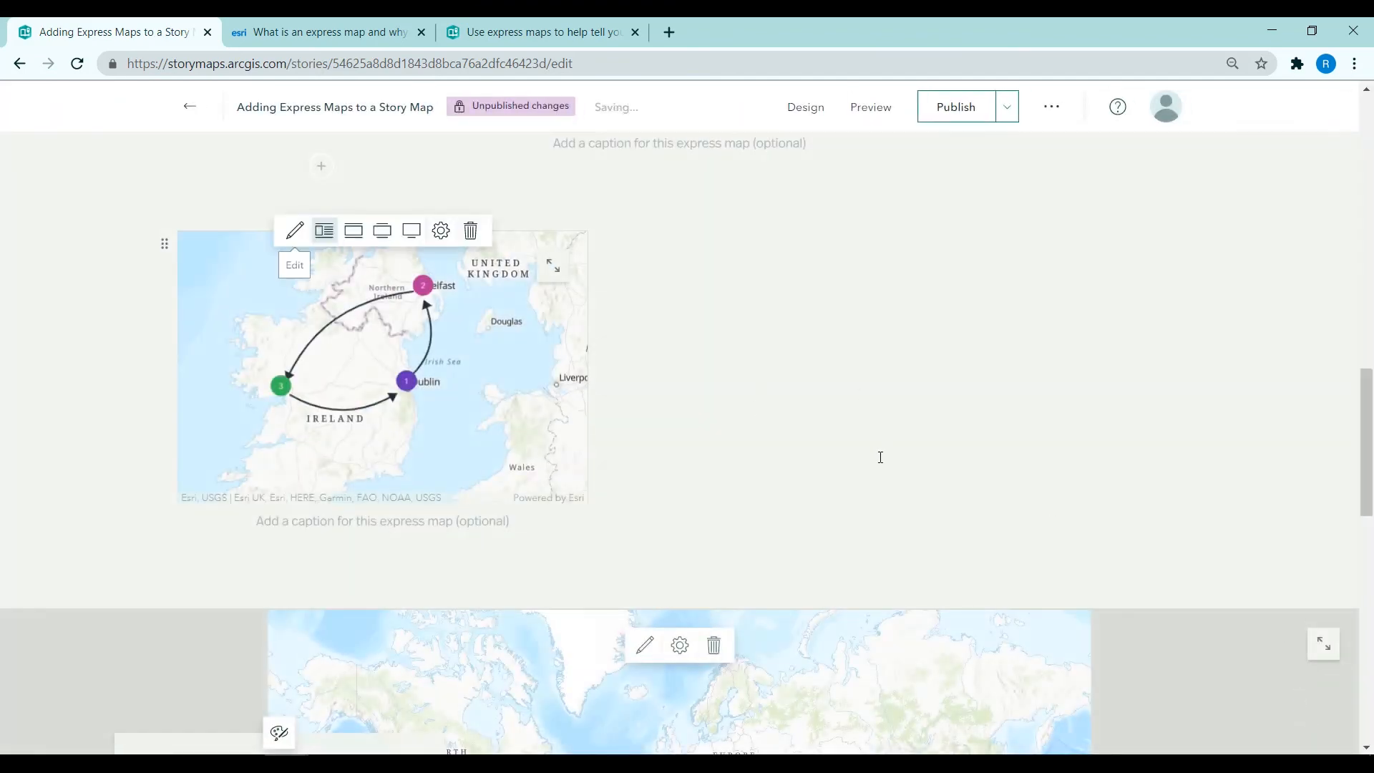
click(1006, 105)
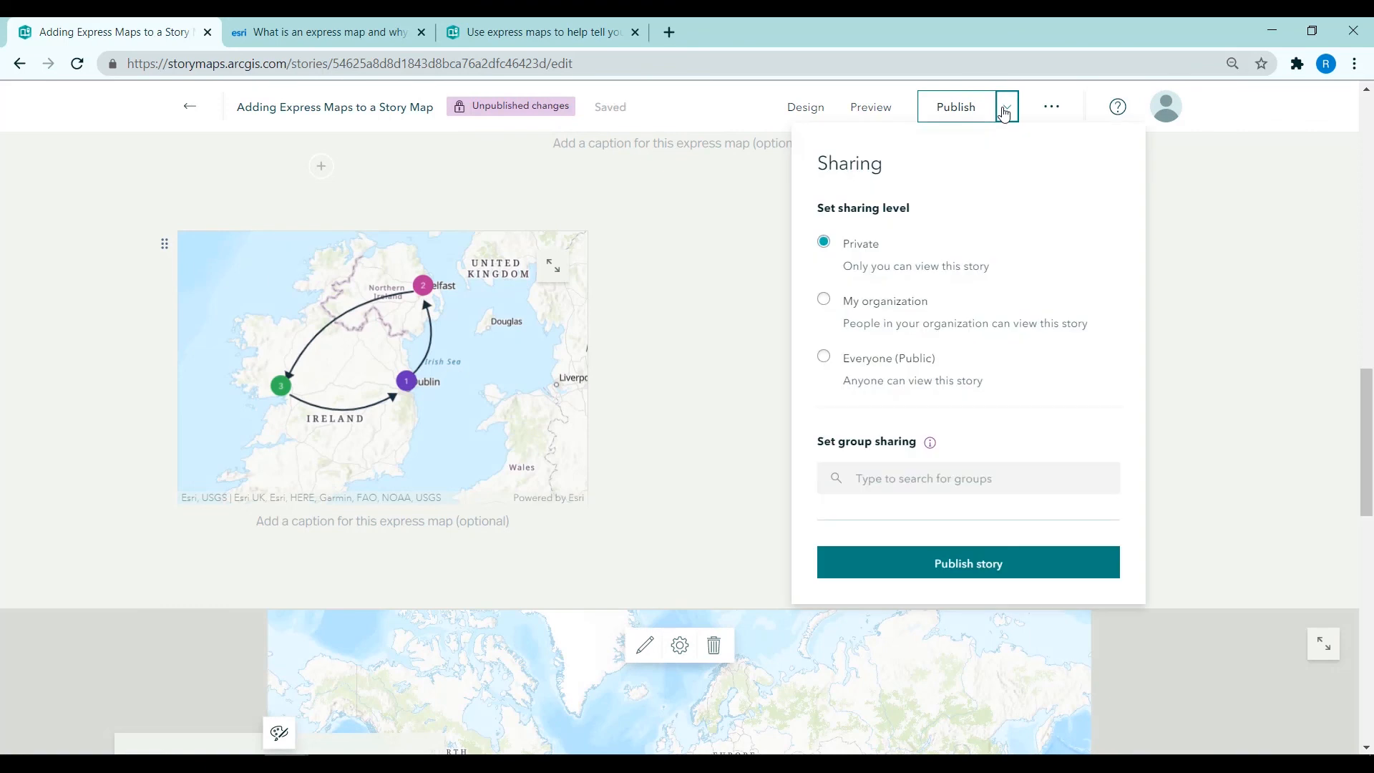
click(766, 244)
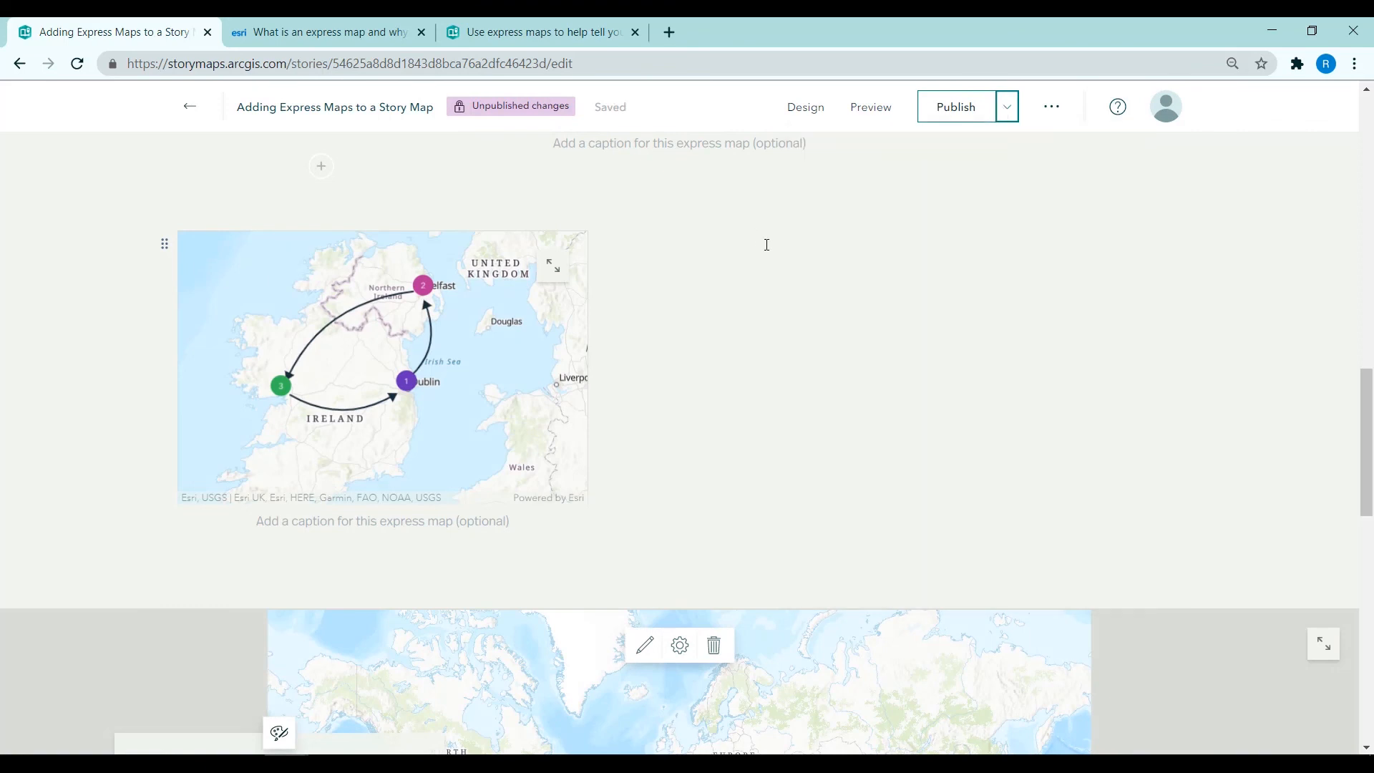